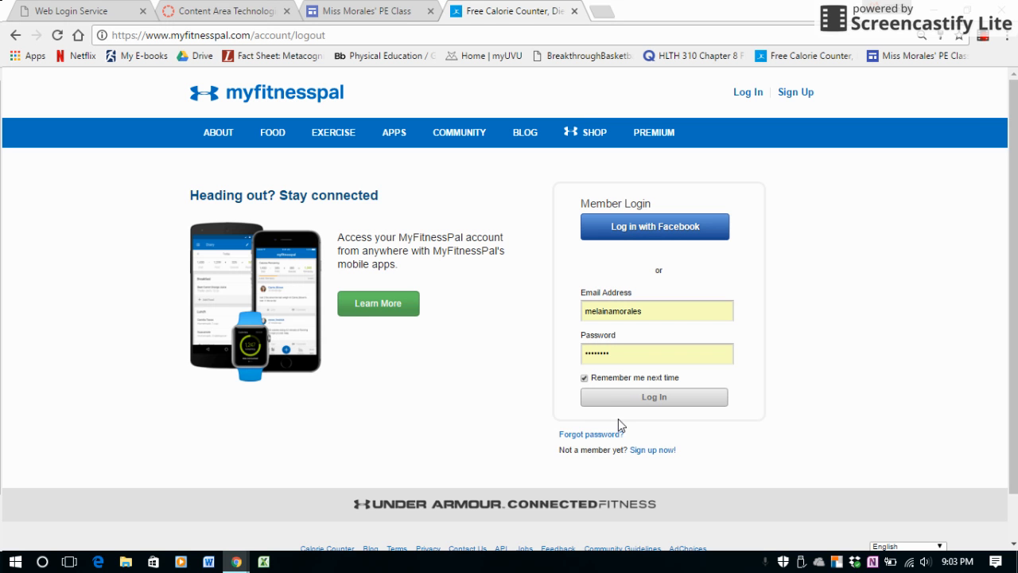
{"action": "mouse_move", "coordinate": [646, 439]}
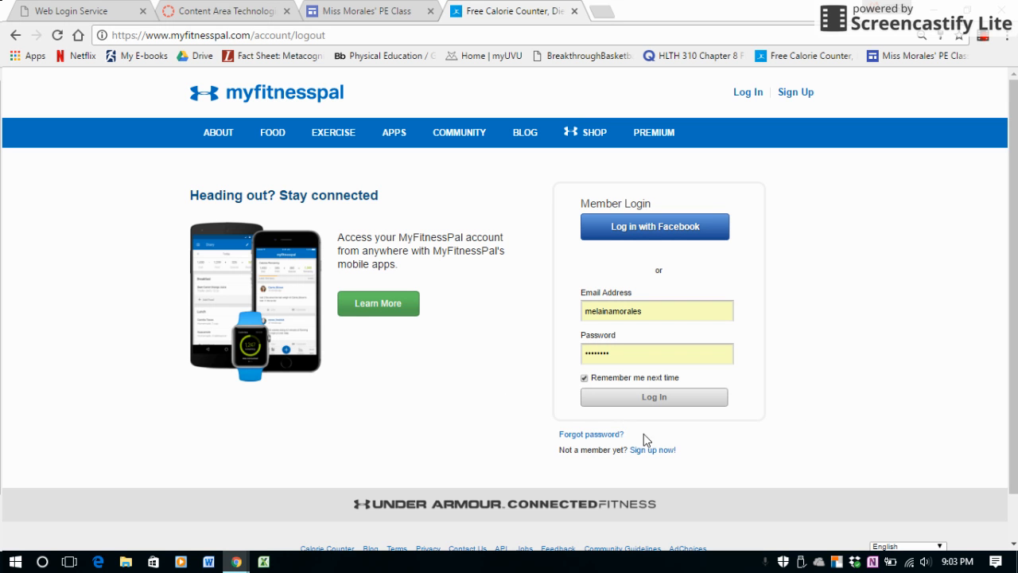
{"action": "mouse_move", "coordinate": [859, 468]}
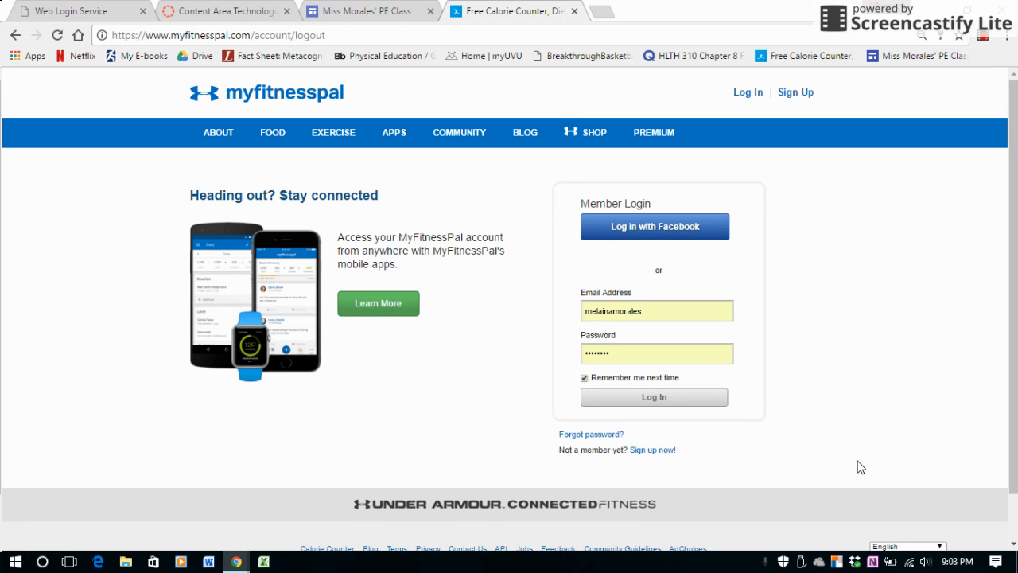
{"action": "mouse_move", "coordinate": [719, 448]}
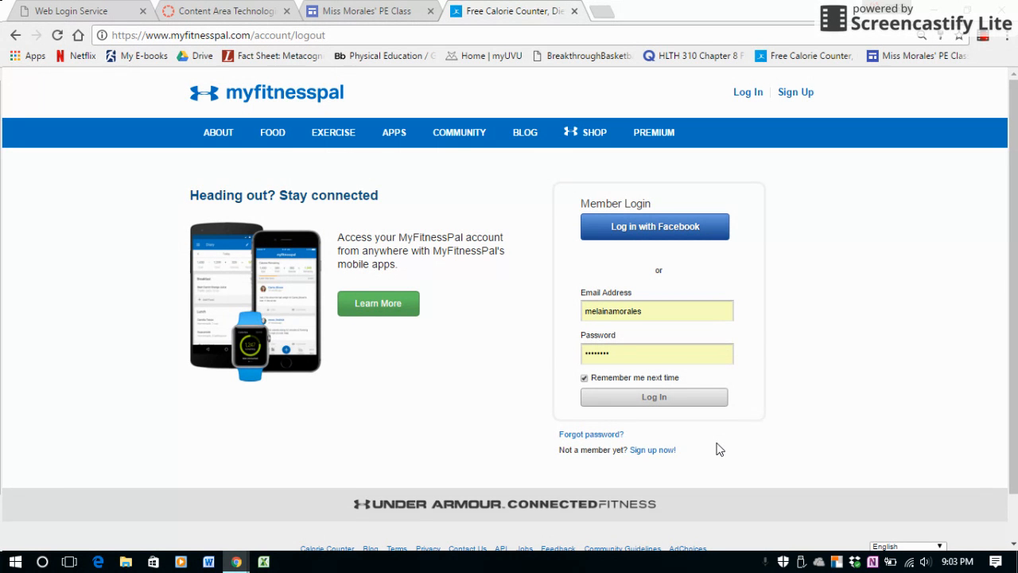
{"action": "mouse_move", "coordinate": [683, 441]}
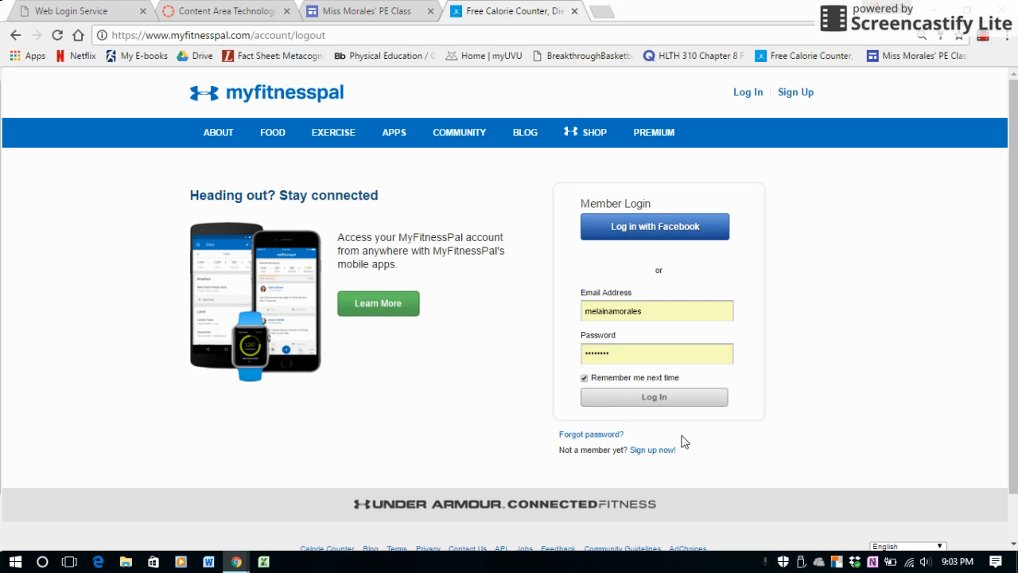
{"action": "mouse_move", "coordinate": [644, 406]}
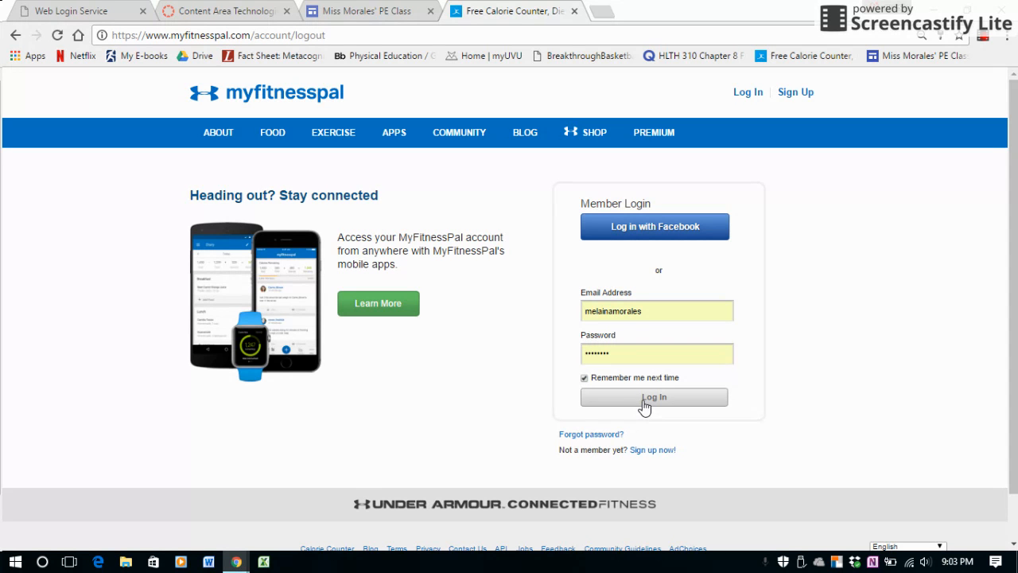
Log in and land on My Home showing 1580 calories remaining today.
{"action": "left_click", "coordinate": [653, 396]}
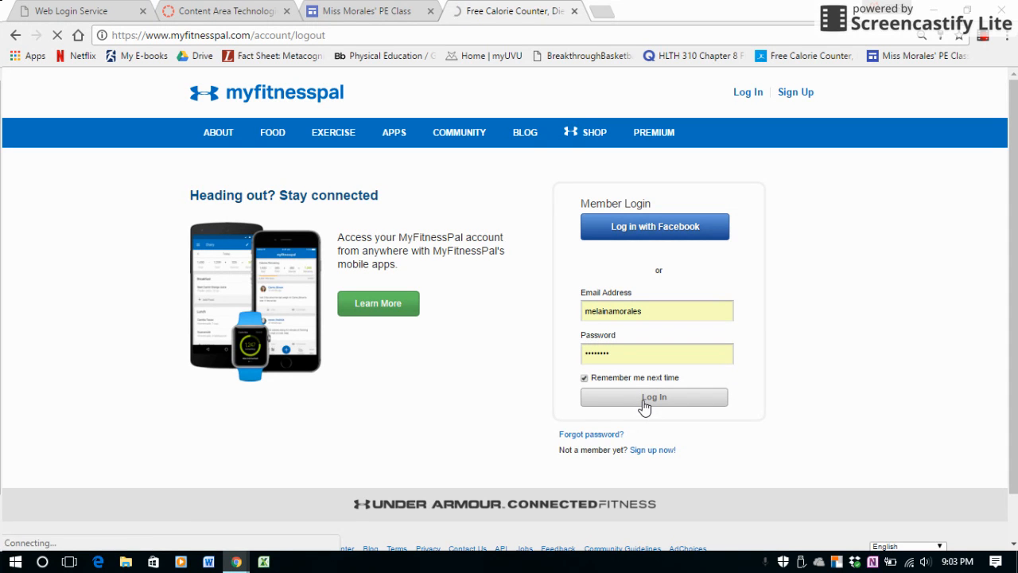
{"action": "left_click", "coordinate": [654, 398]}
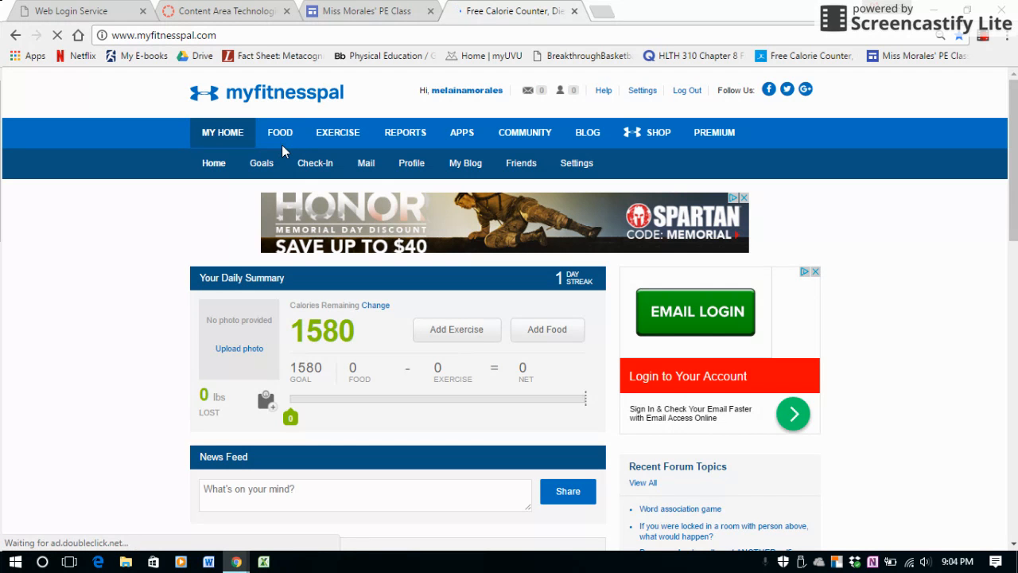
Go to the Food diary for Tuesday, May 30, 2017 and scroll to the meals.
{"action": "left_click", "coordinate": [280, 132]}
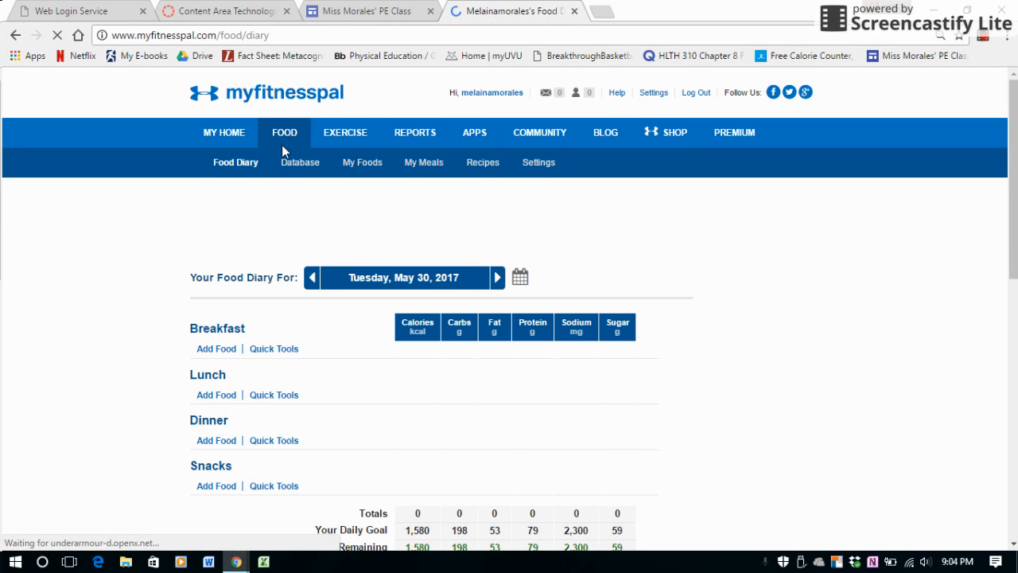
{"action": "scroll", "scroll_direction": "down", "scroll_amount": 3}
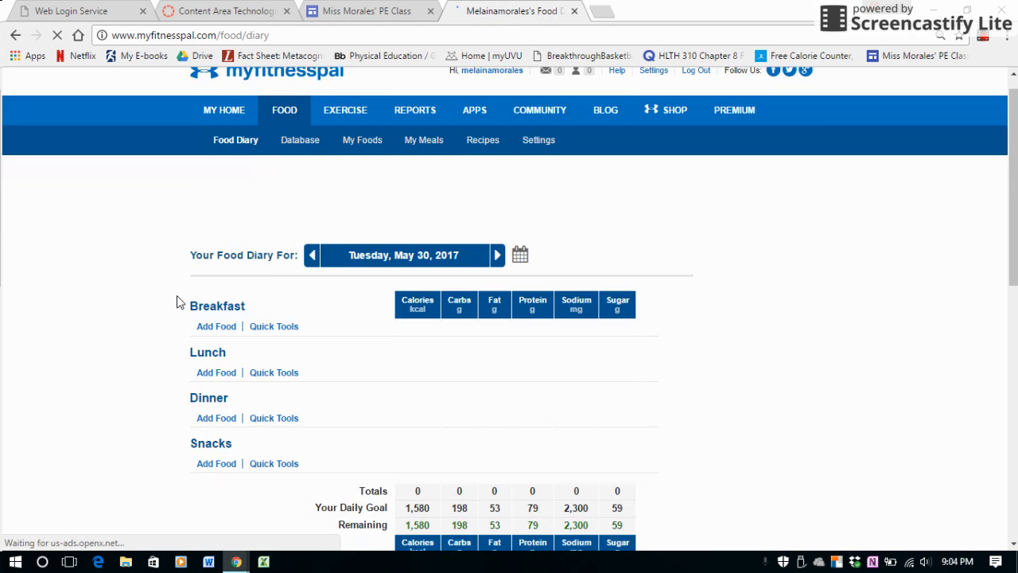
{"action": "scroll", "scroll_direction": "down", "scroll_amount": 3}
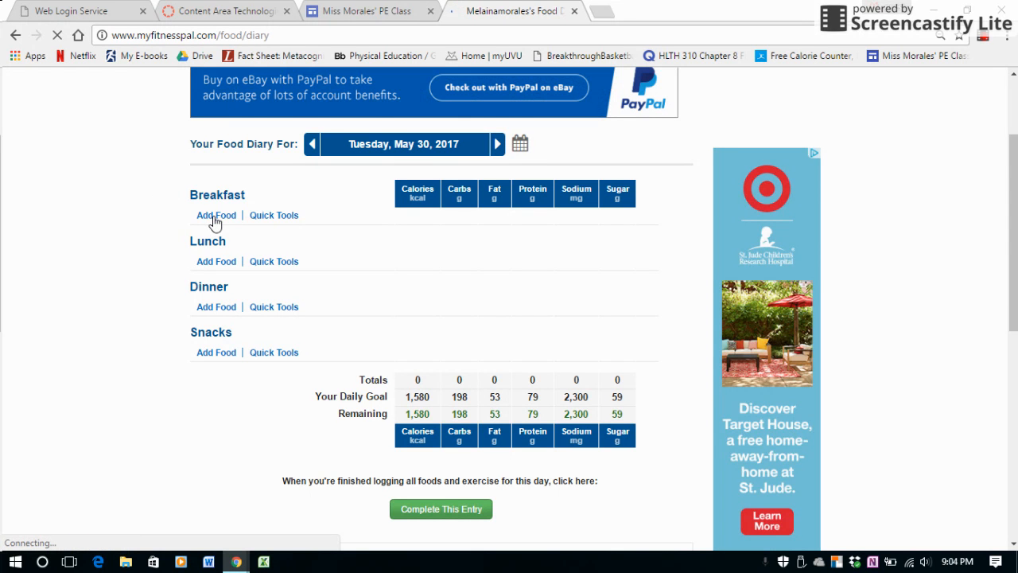
Start Add Food under Breakfast and focus the database search box.
{"action": "left_click", "coordinate": [216, 214]}
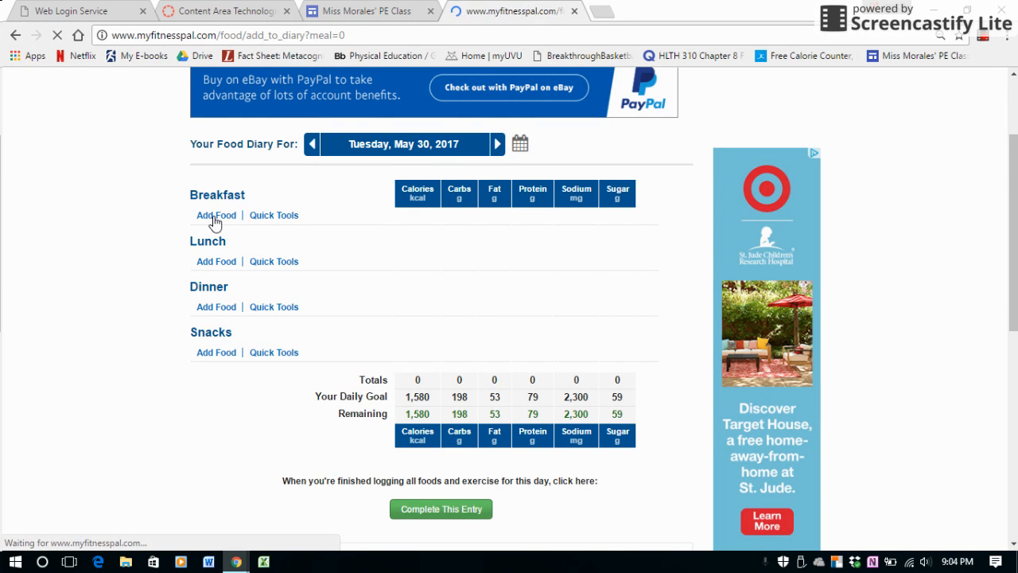
{"action": "left_click", "coordinate": [217, 215]}
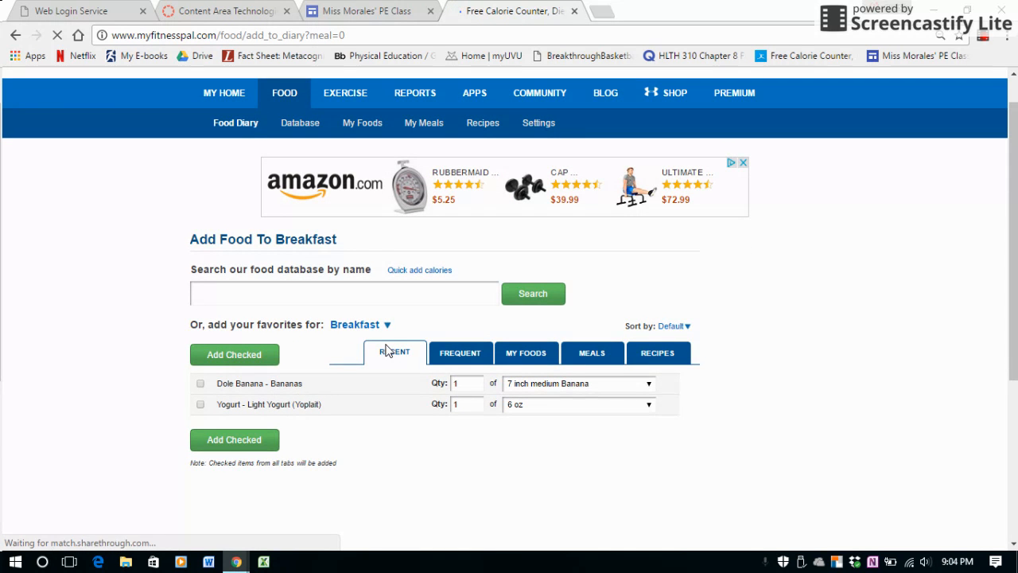
{"action": "left_click", "coordinate": [344, 292]}
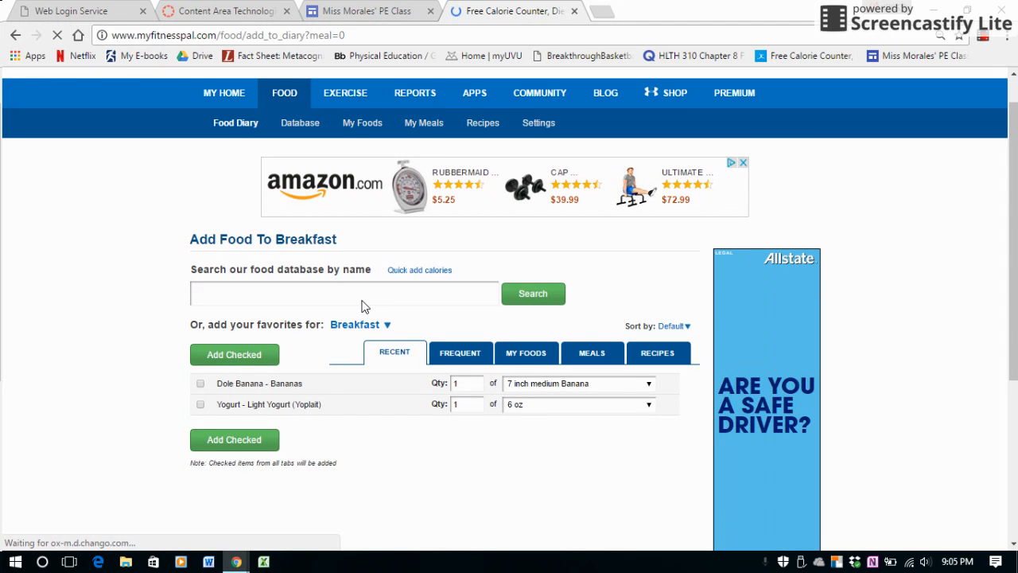
{"action": "left_click", "coordinate": [343, 293]}
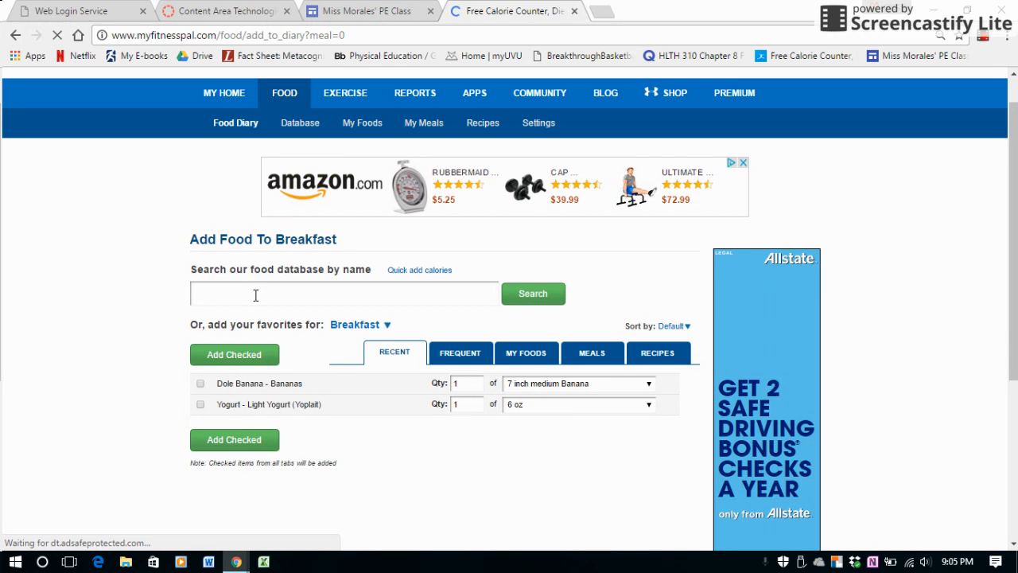
Search the food database for 'pancakes' and browse the matching foods list.
{"action": "type", "text": "pancakes"}
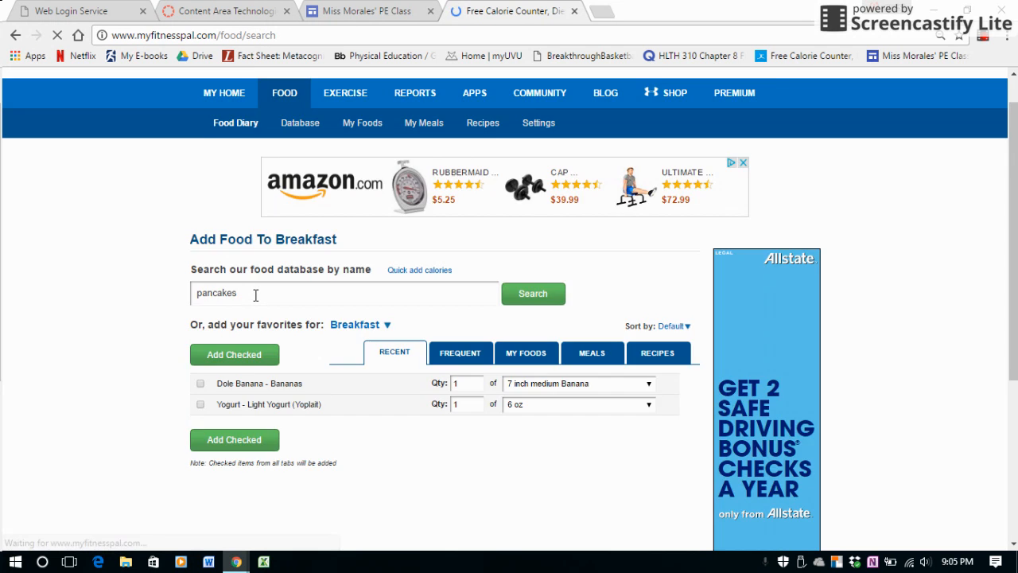
{"action": "left_click", "coordinate": [533, 293]}
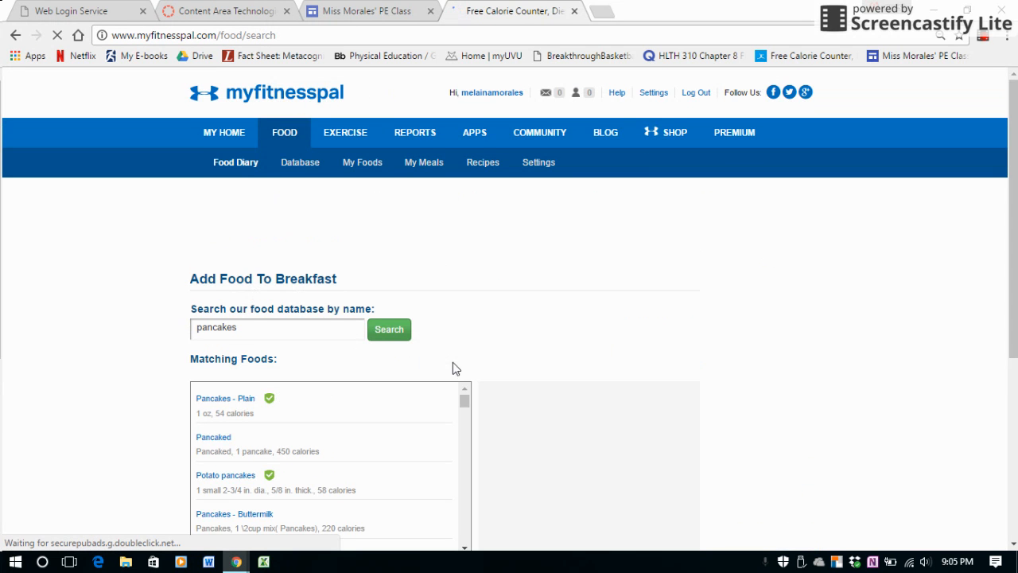
{"action": "scroll", "scroll_direction": "down", "scroll_amount": 3}
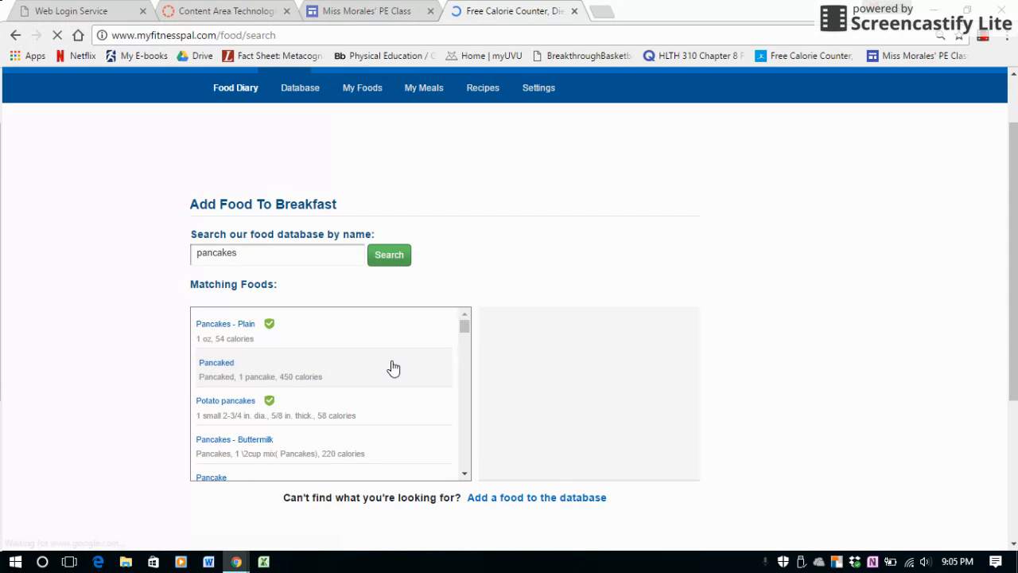
{"action": "scroll", "scroll_direction": "down", "scroll_amount": 3}
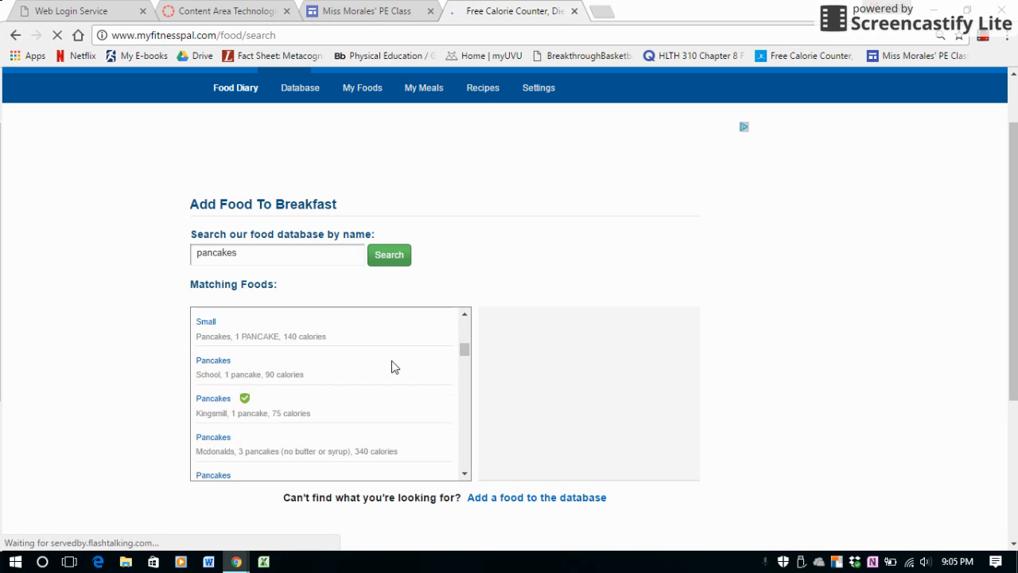
{"action": "scroll", "scroll_direction": "down", "scroll_amount": 3}
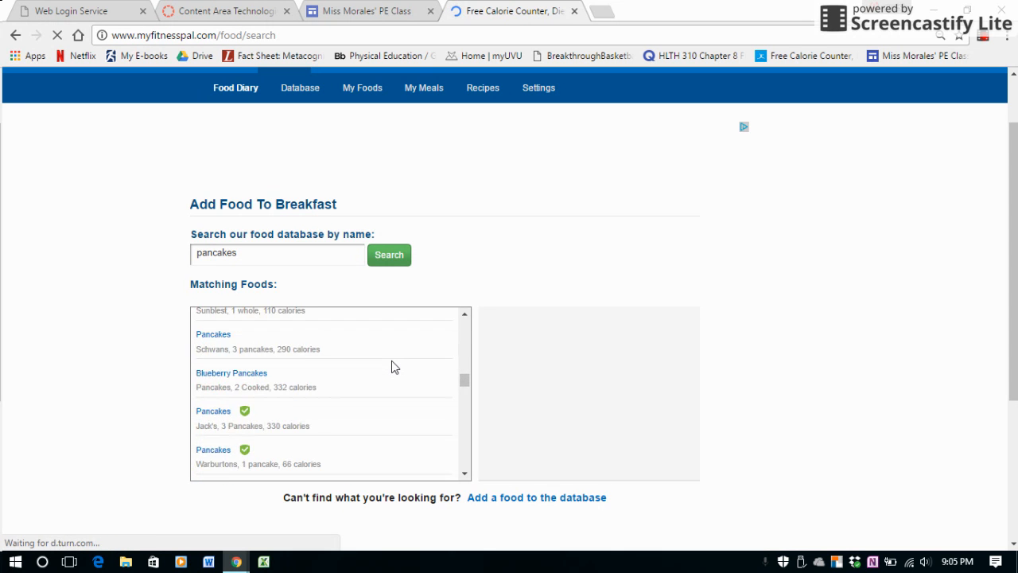
{"action": "scroll", "scroll_direction": "up", "scroll_amount": 3}
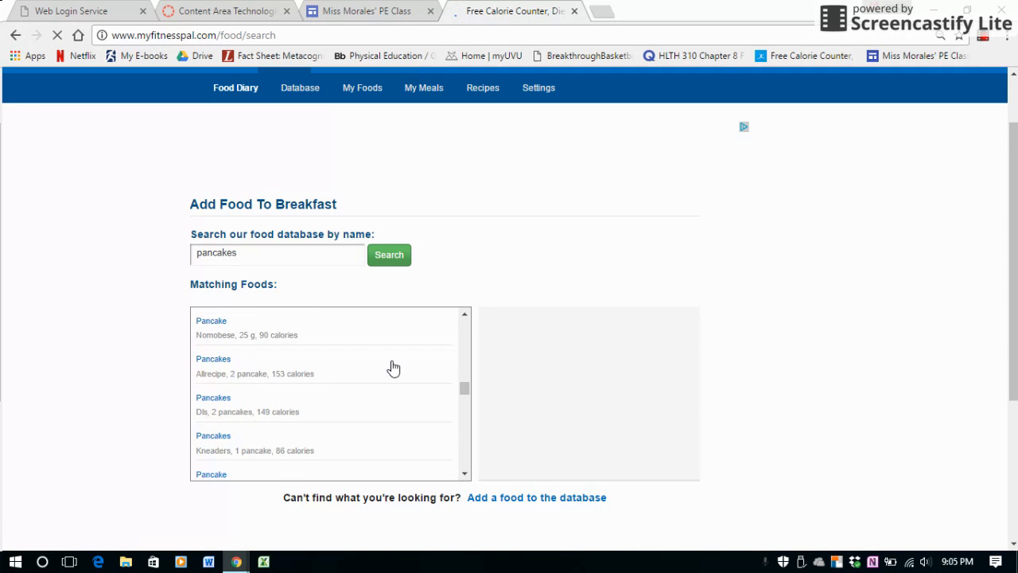
{"action": "scroll", "scroll_direction": "down", "scroll_amount": 3}
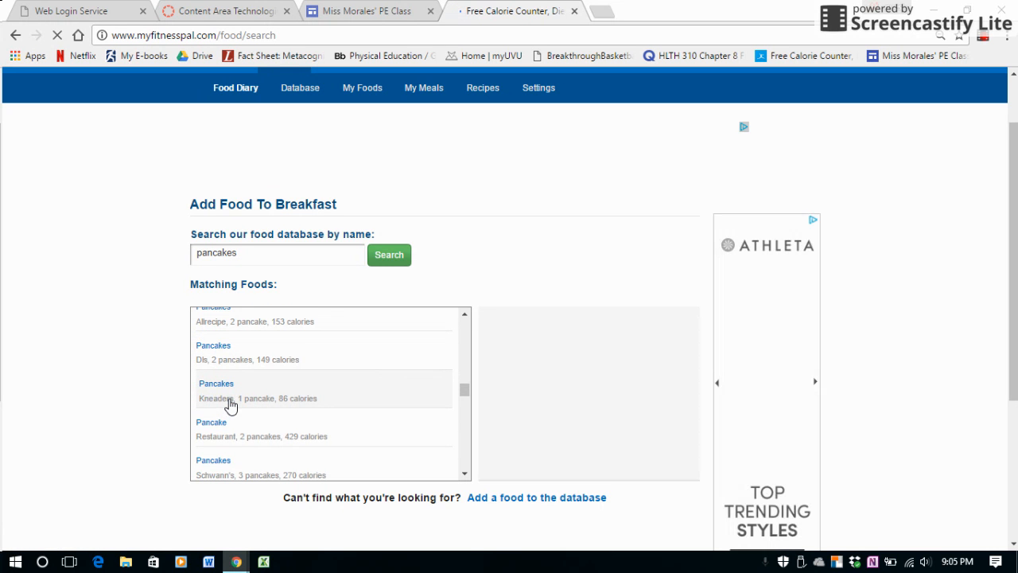
{"action": "scroll", "scroll_direction": "down", "scroll_amount": 3}
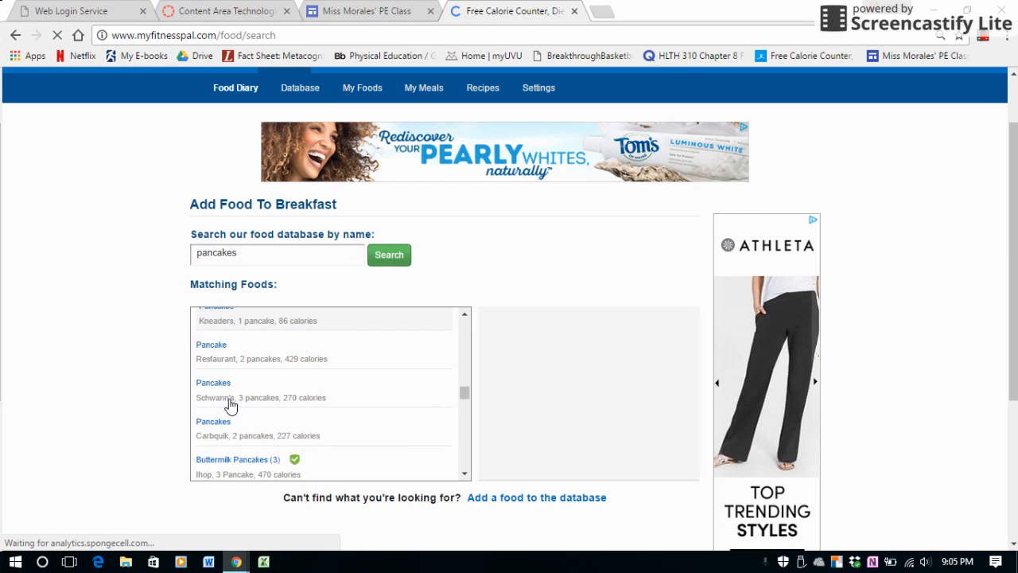
{"action": "scroll", "scroll_direction": "down", "scroll_amount": 3}
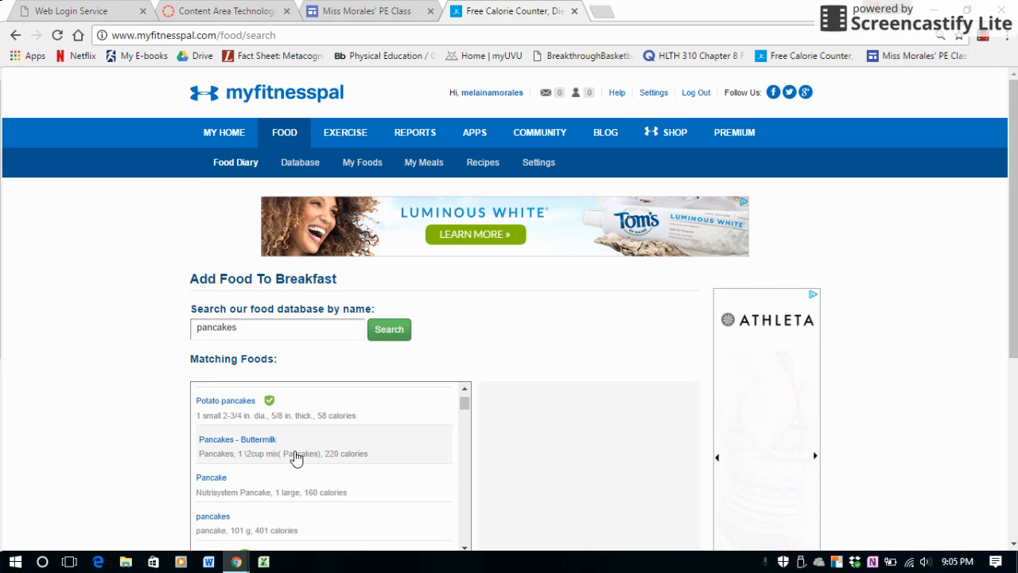
Choose Pancakes - Buttermilk, set serving to 1 1/2 cup mix and show its nutrition facts.
{"action": "left_click", "coordinate": [235, 439]}
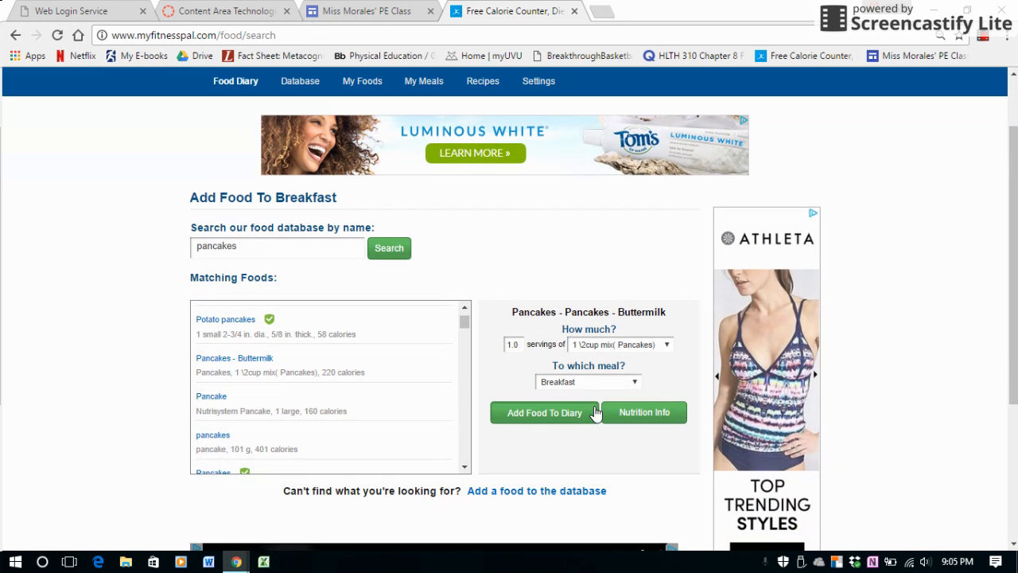
{"action": "mouse_move", "coordinate": [516, 363]}
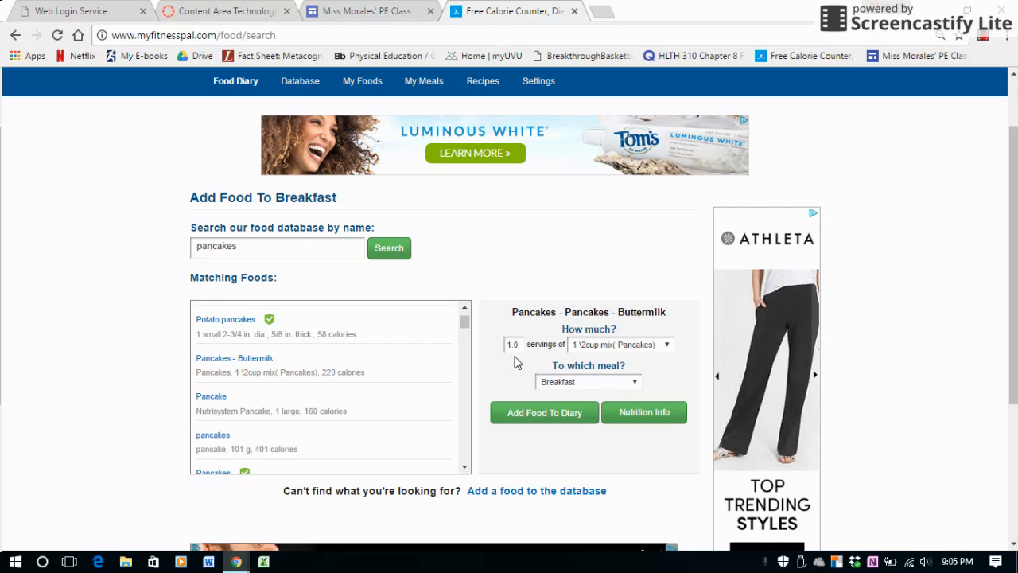
{"action": "left_click", "coordinate": [665, 344]}
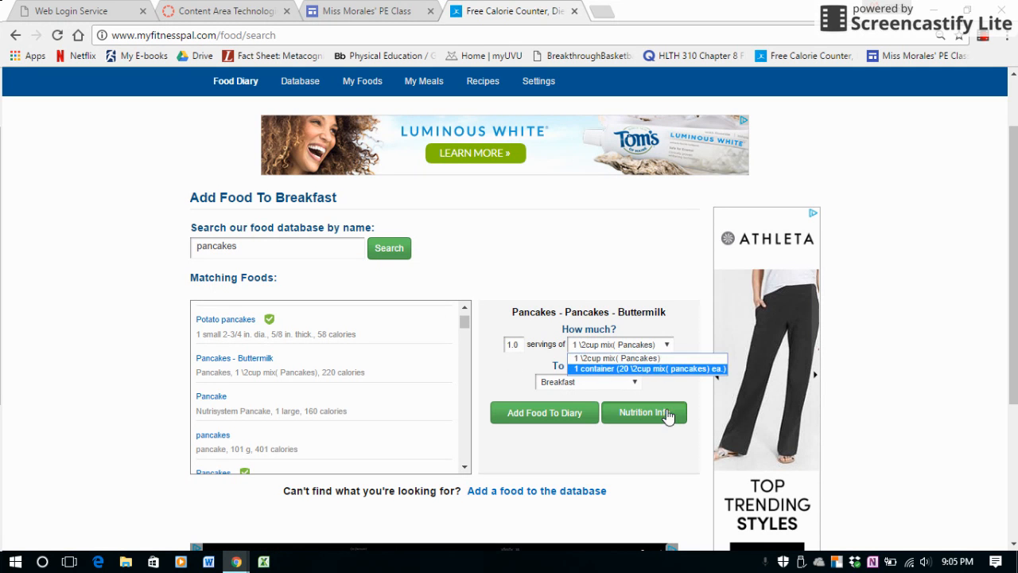
{"action": "mouse_move", "coordinate": [617, 358]}
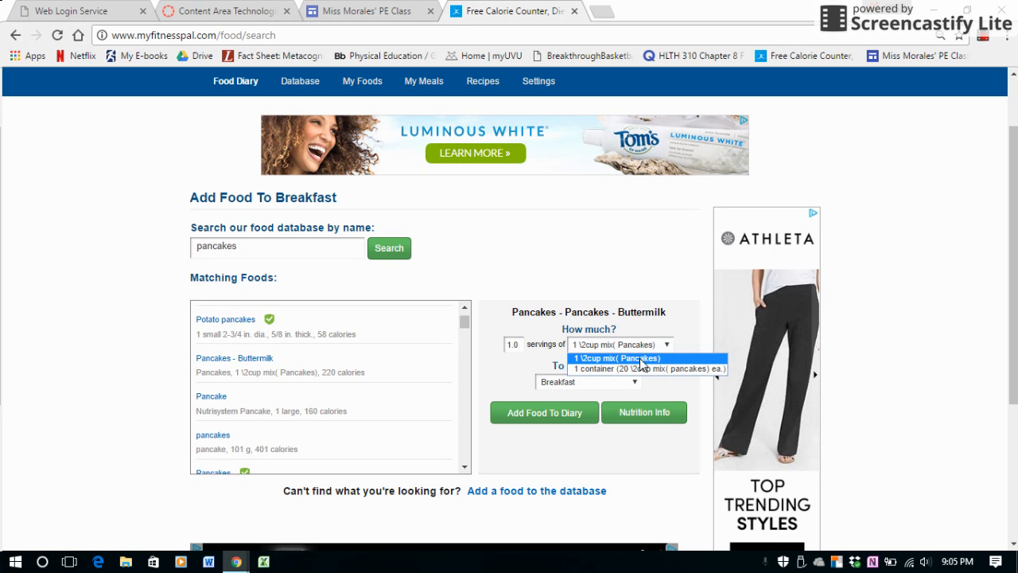
{"action": "mouse_move", "coordinate": [604, 366]}
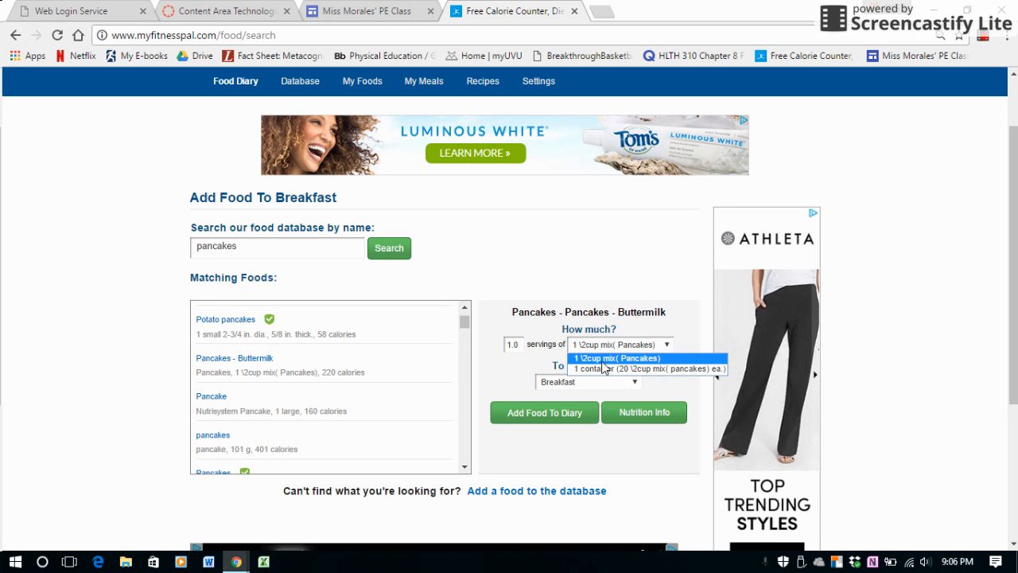
{"action": "left_click", "coordinate": [617, 358]}
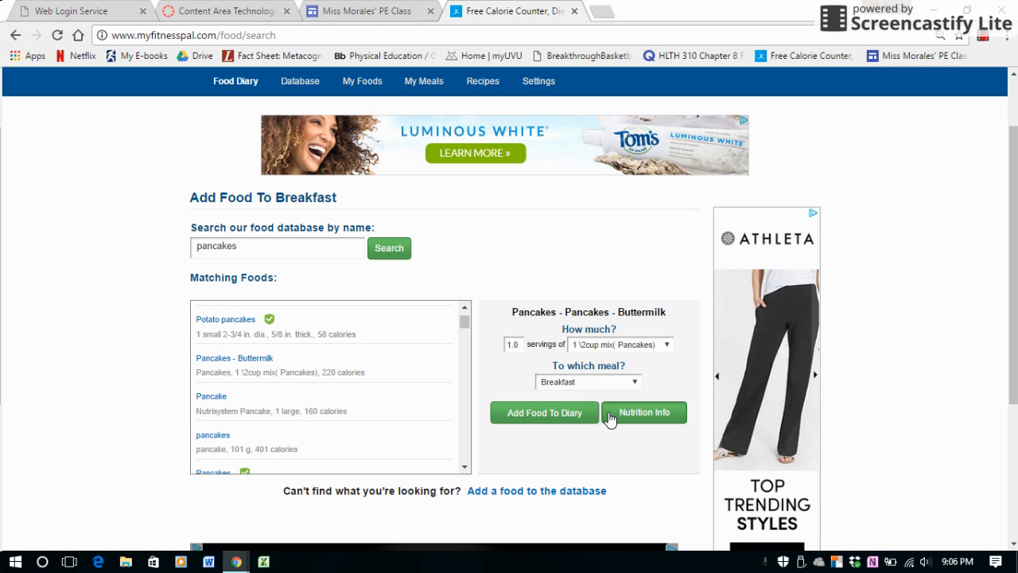
{"action": "left_click", "coordinate": [643, 412]}
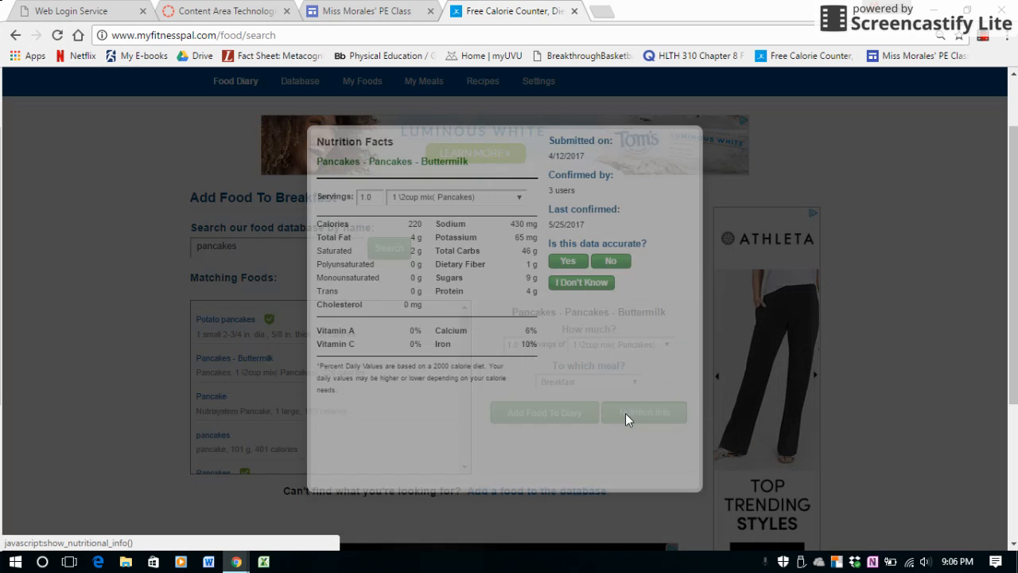
Review the 220-calorie nutrition facts and close the popup to return to the add-food form.
{"action": "left_click", "coordinate": [642, 412]}
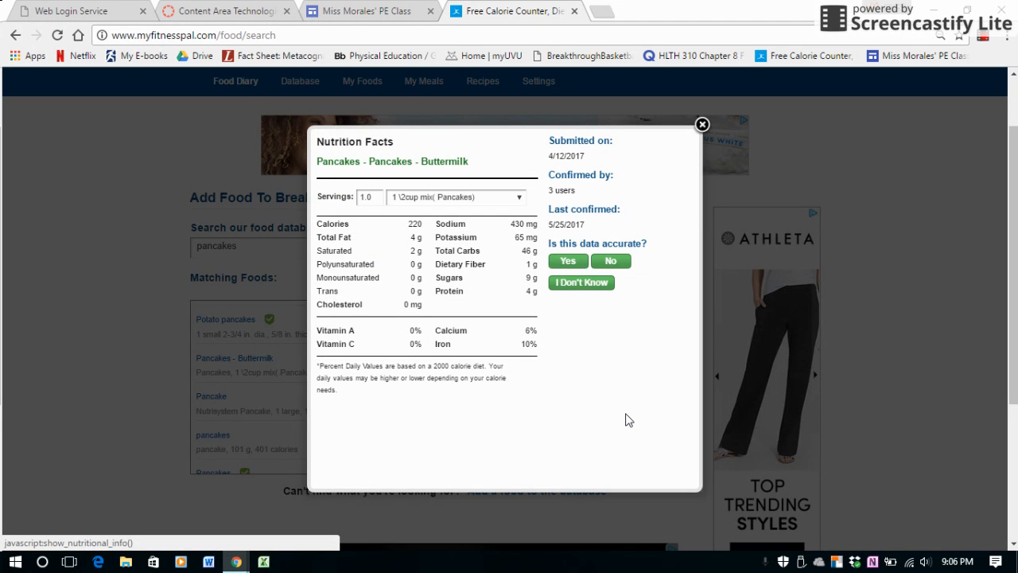
{"action": "mouse_move", "coordinate": [461, 347]}
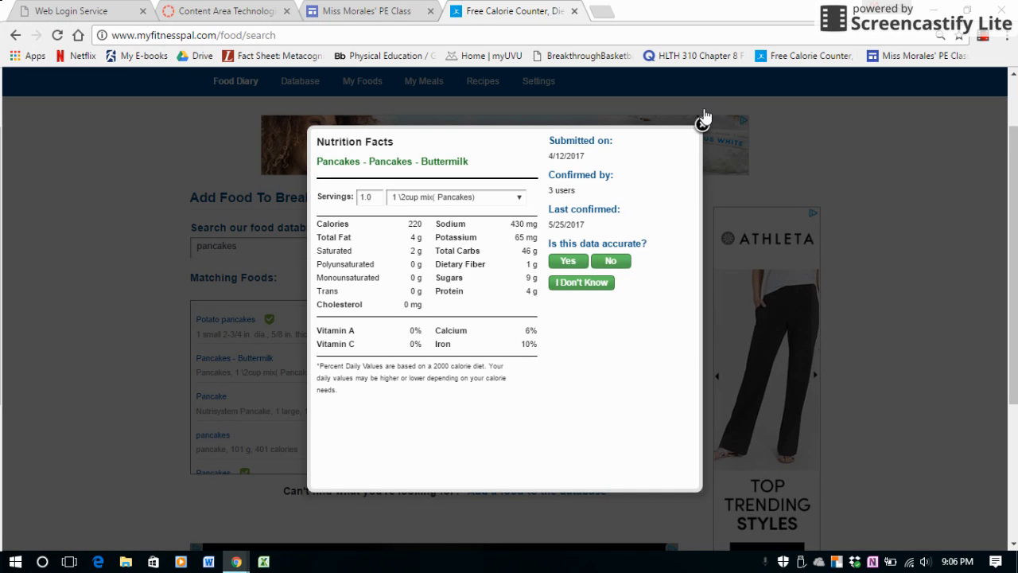
{"action": "left_click", "coordinate": [703, 115]}
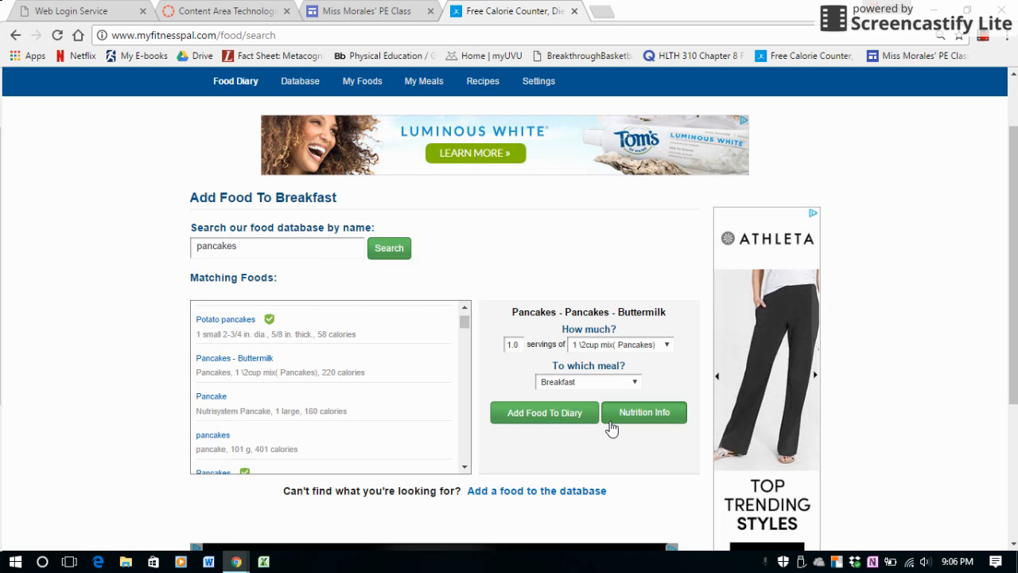
Add the buttermilk pancakes to Breakfast in the diary, totaling 220 calories with 1,360 remaining.
{"action": "left_click", "coordinate": [544, 412]}
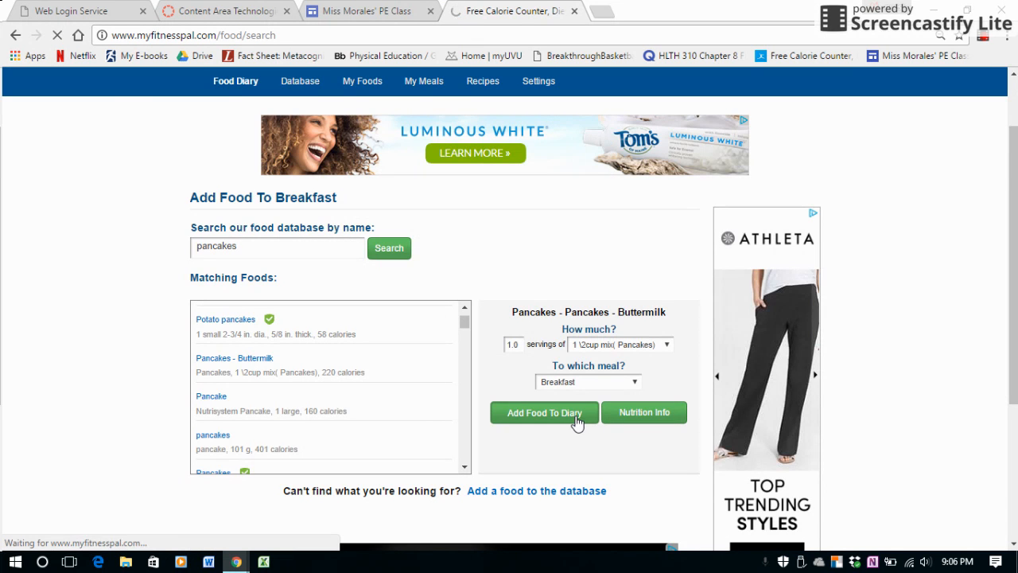
{"action": "left_click", "coordinate": [544, 412]}
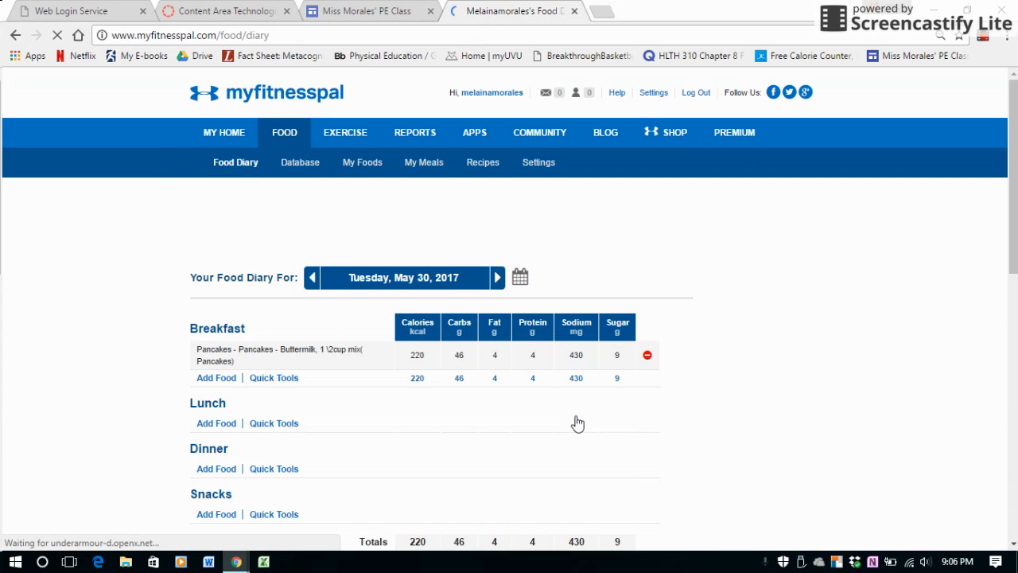
{"action": "scroll", "scroll_direction": "down", "scroll_amount": 3}
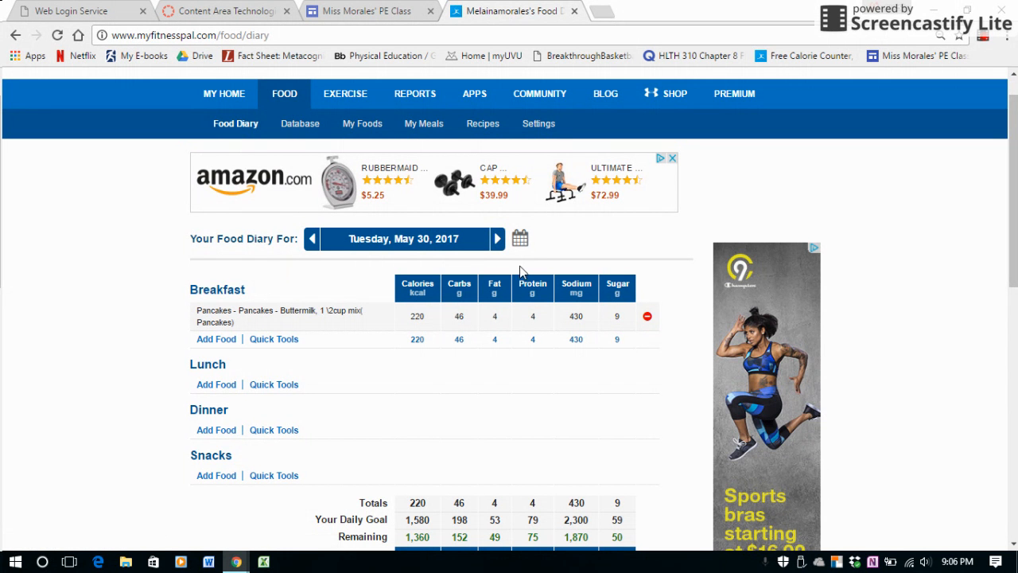
{"action": "mouse_move", "coordinate": [601, 245]}
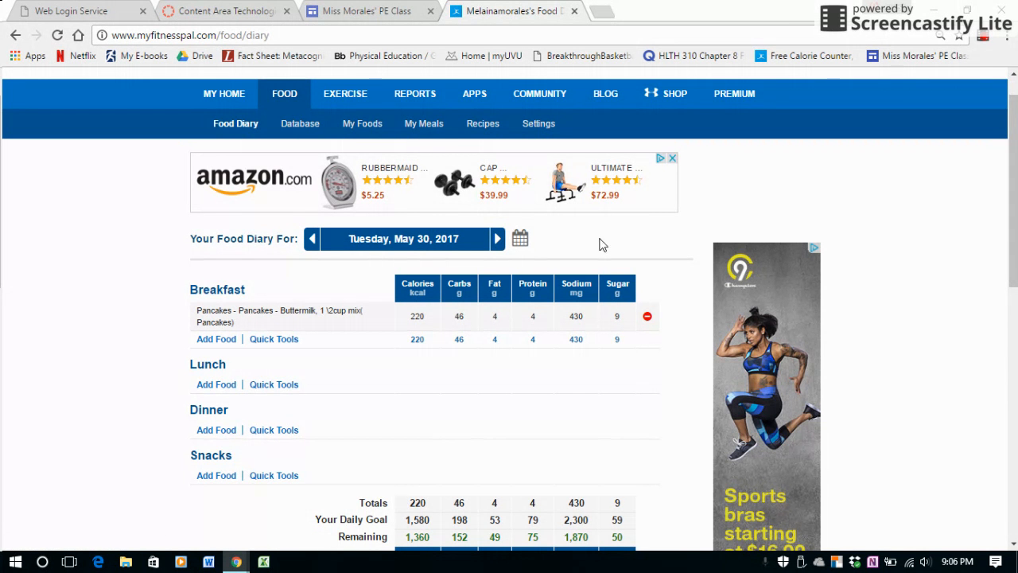
{"action": "mouse_move", "coordinate": [216, 384]}
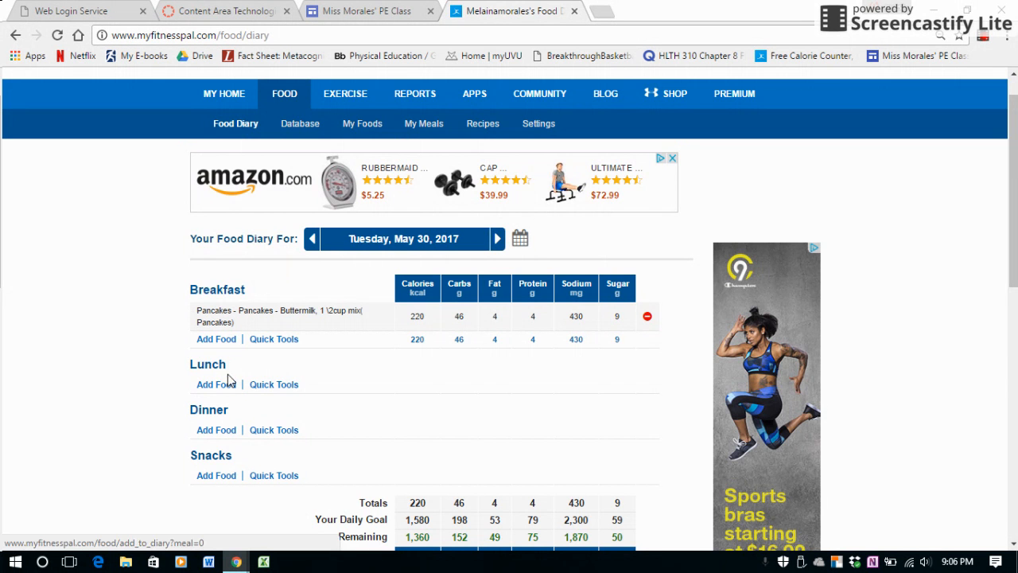
Start Add Food under the Lunch section of the diary.
{"action": "left_click", "coordinate": [217, 383]}
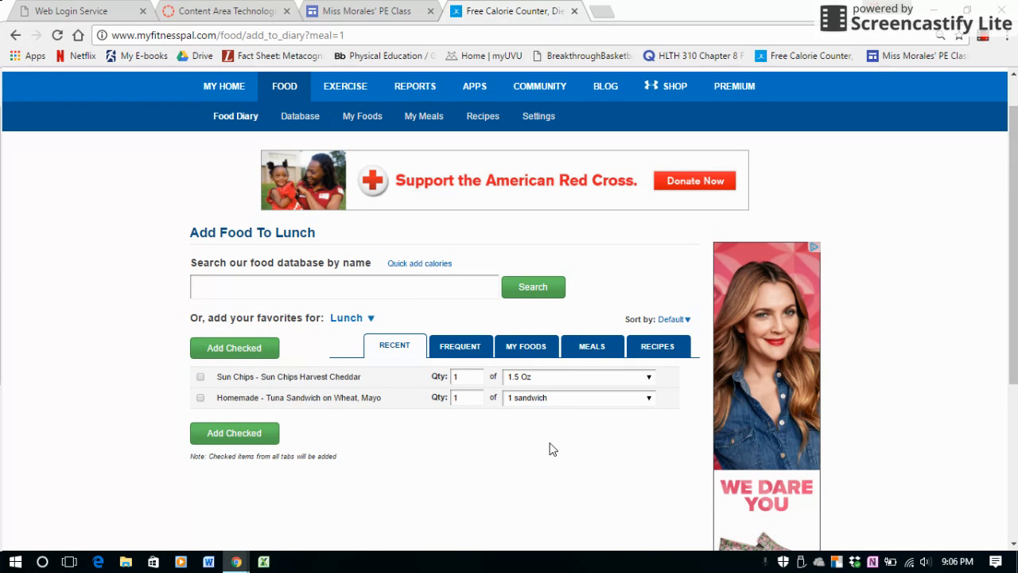
{"action": "mouse_move", "coordinate": [247, 420]}
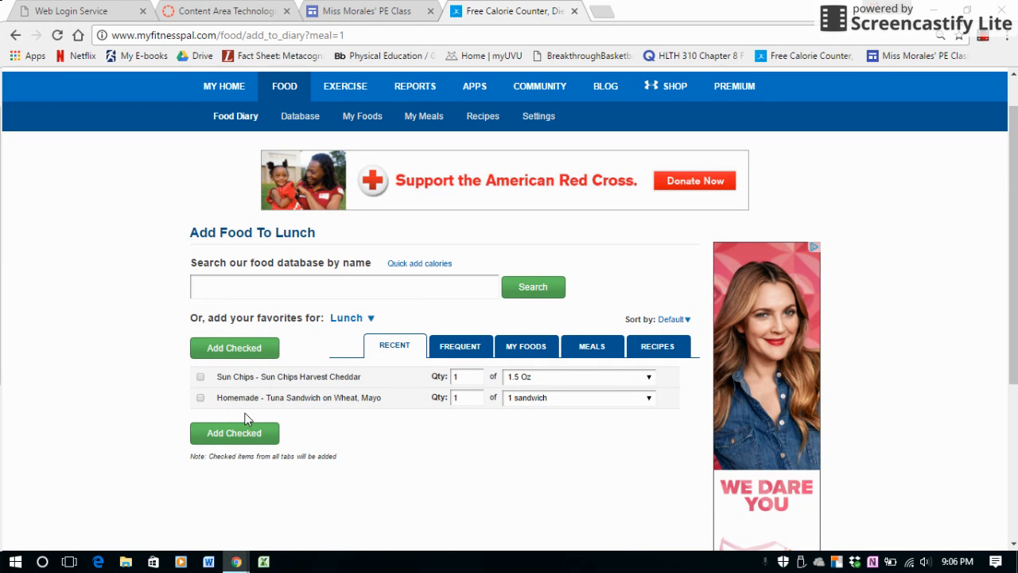
Add the Homemade Tuna Sandwich on Wheat with Mayo from Recent foods to Lunch.
{"action": "left_click", "coordinate": [200, 398]}
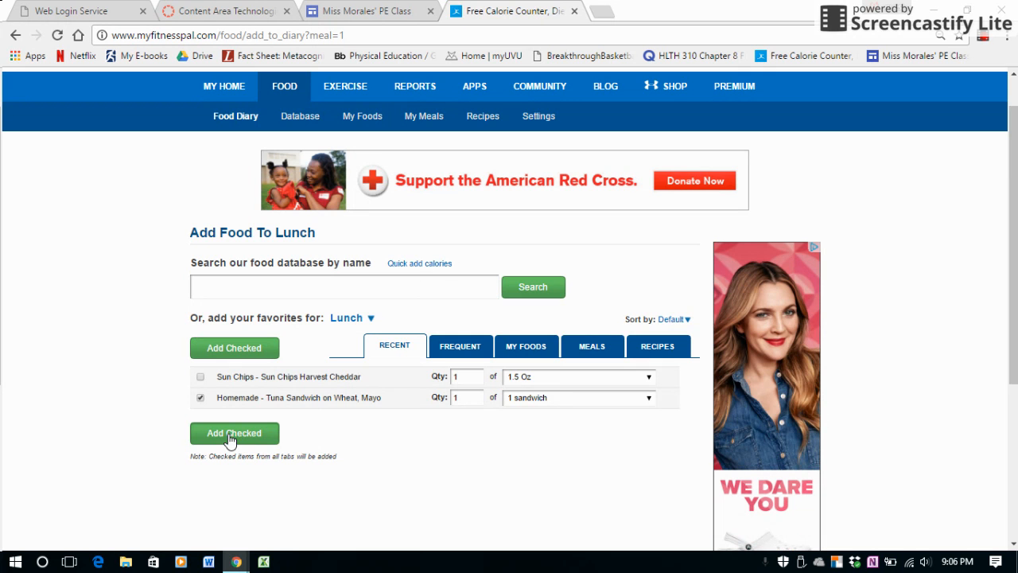
{"action": "left_click", "coordinate": [234, 433]}
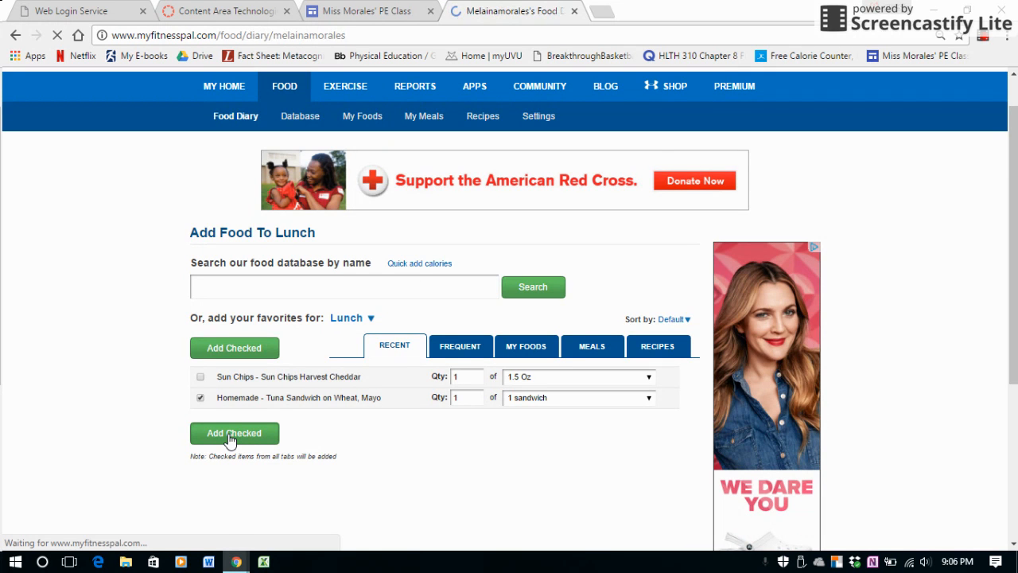
{"action": "left_click", "coordinate": [234, 432]}
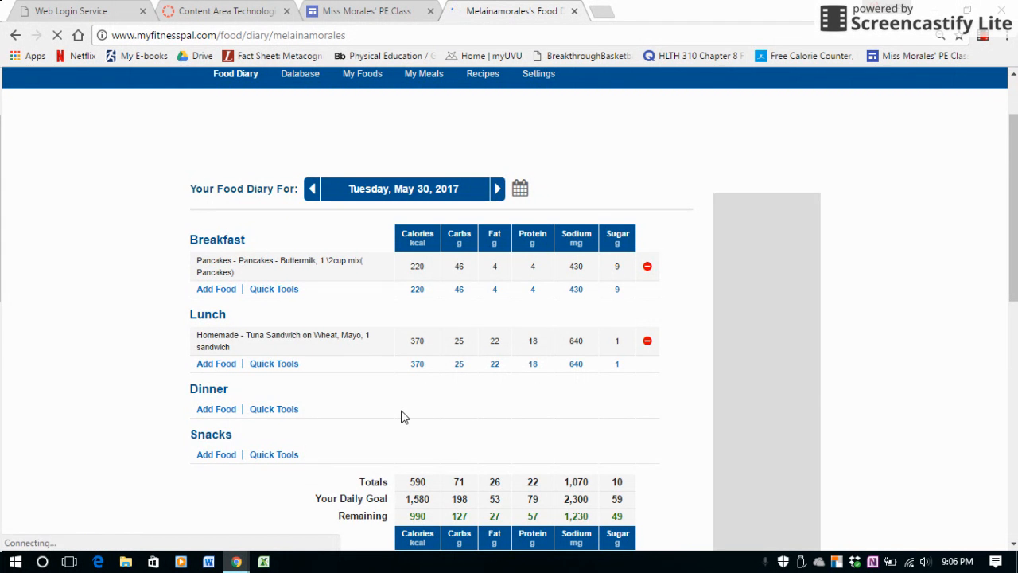
Complete today's entry, triggering the warning that calories eaten are likely too low.
{"action": "scroll", "scroll_direction": "down", "scroll_amount": 3}
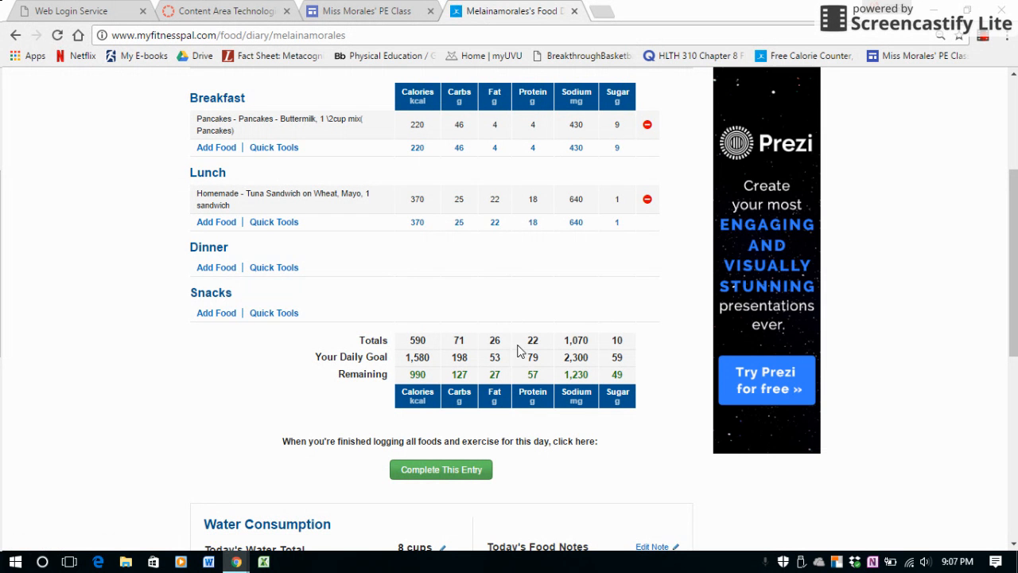
{"action": "mouse_move", "coordinate": [458, 412]}
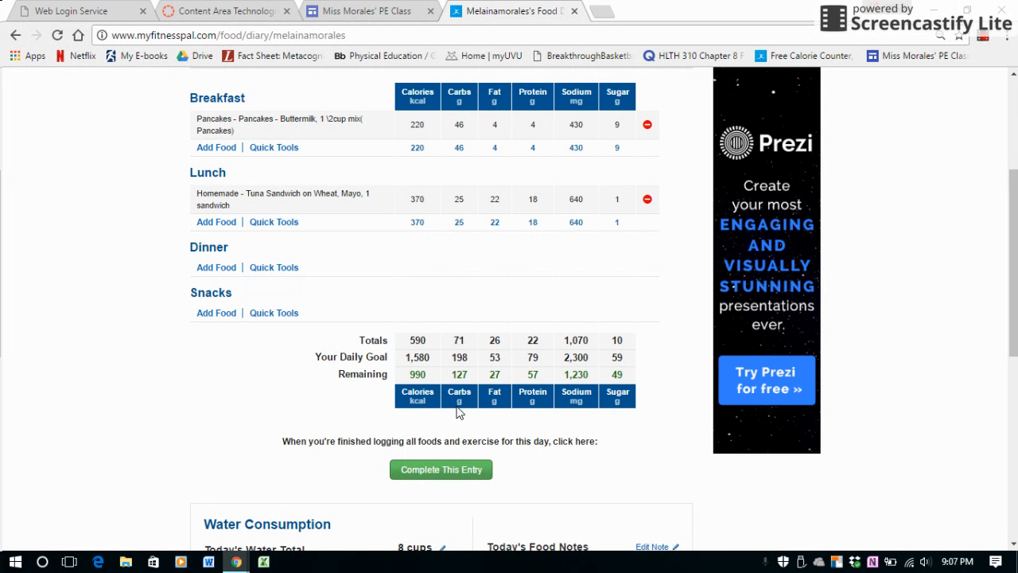
{"action": "mouse_move", "coordinate": [630, 408]}
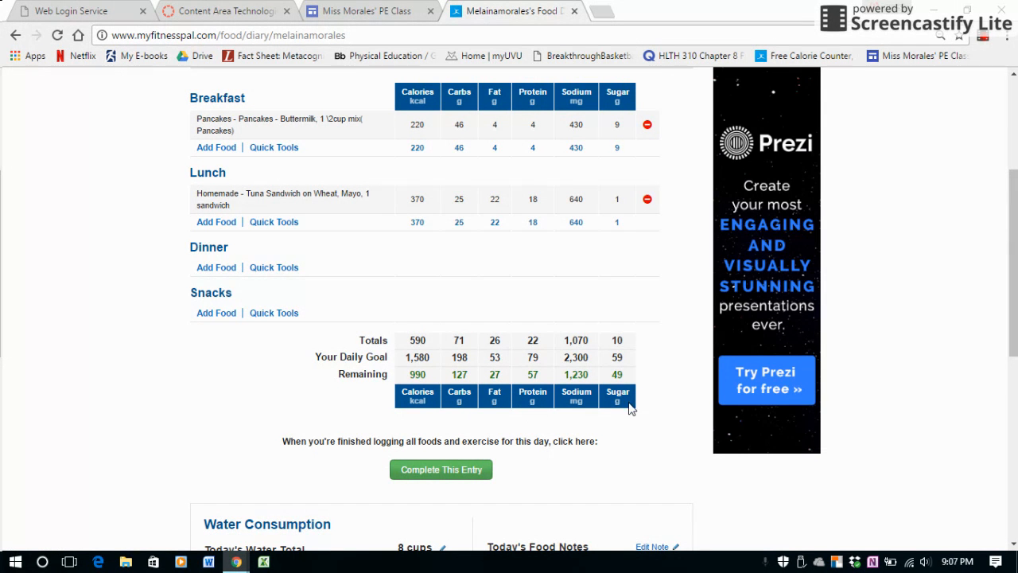
{"action": "mouse_move", "coordinate": [470, 408]}
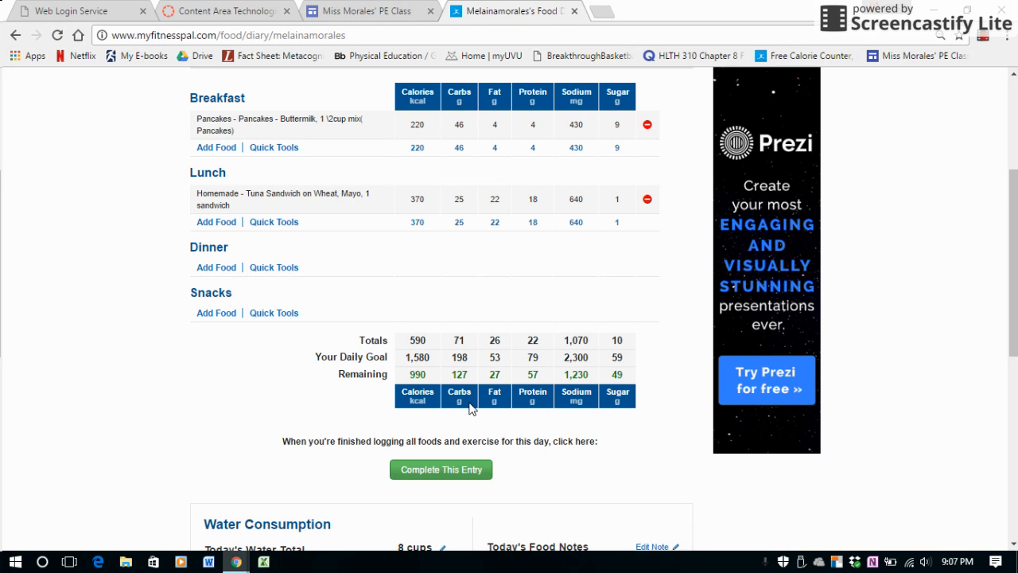
{"action": "scroll", "scroll_direction": "down", "scroll_amount": 3}
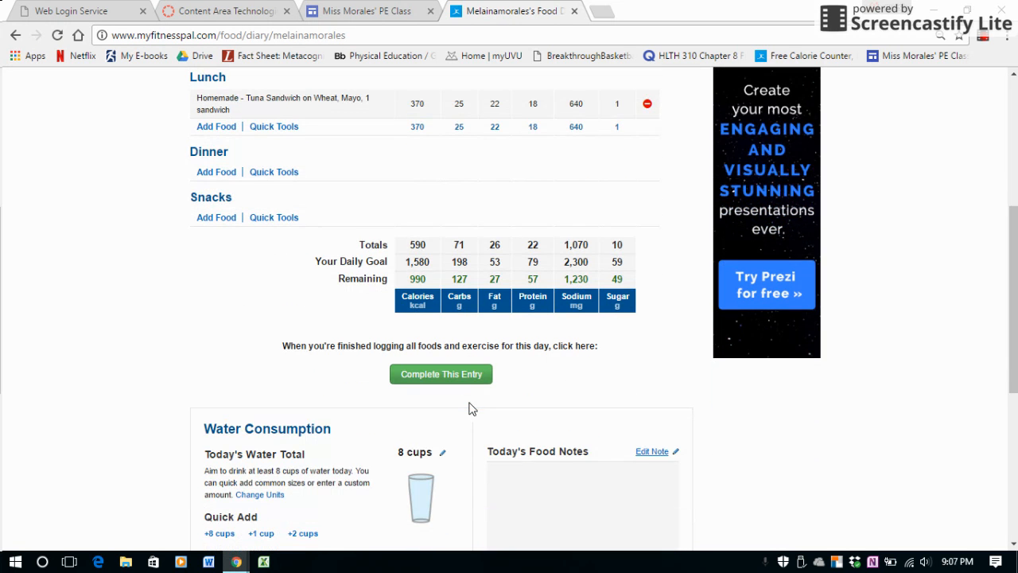
{"action": "scroll", "scroll_direction": "down", "scroll_amount": 3}
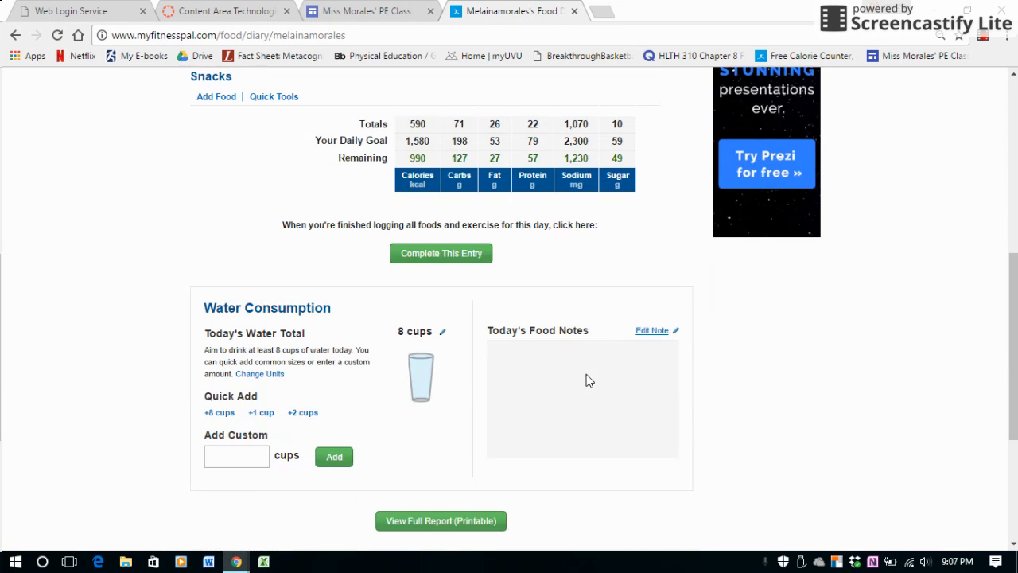
{"action": "mouse_move", "coordinate": [433, 356]}
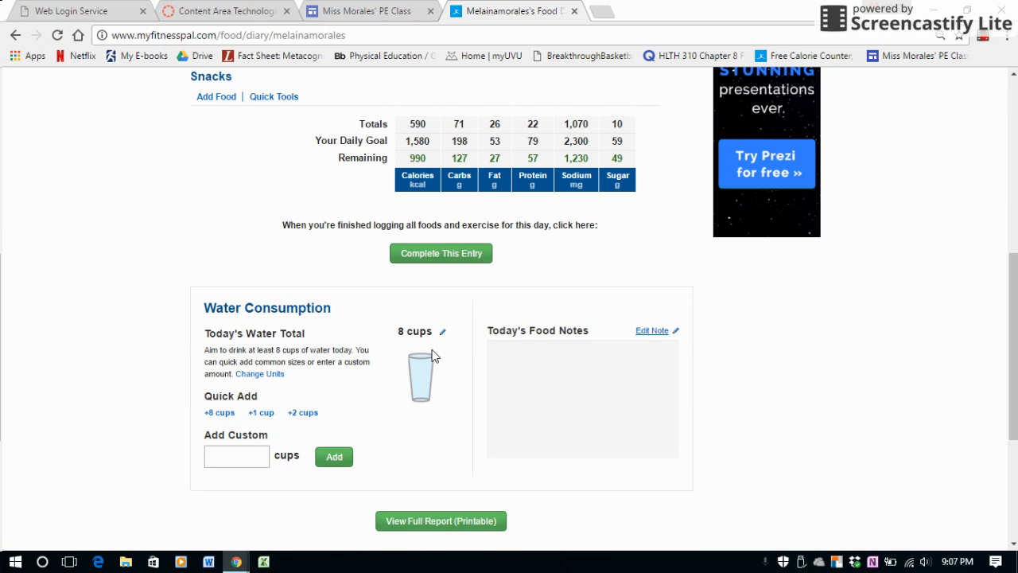
{"action": "mouse_move", "coordinate": [331, 427]}
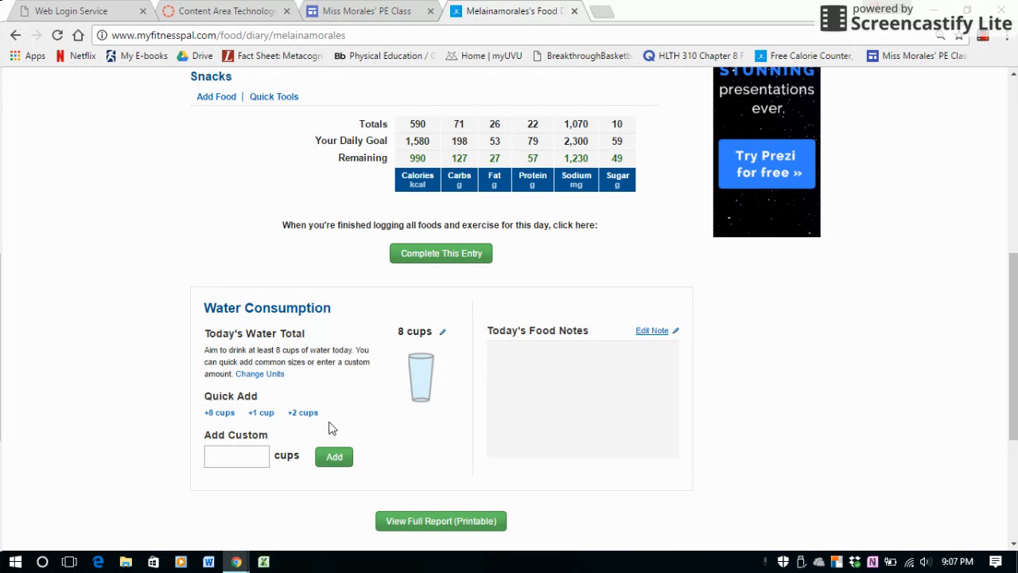
{"action": "mouse_move", "coordinate": [373, 369]}
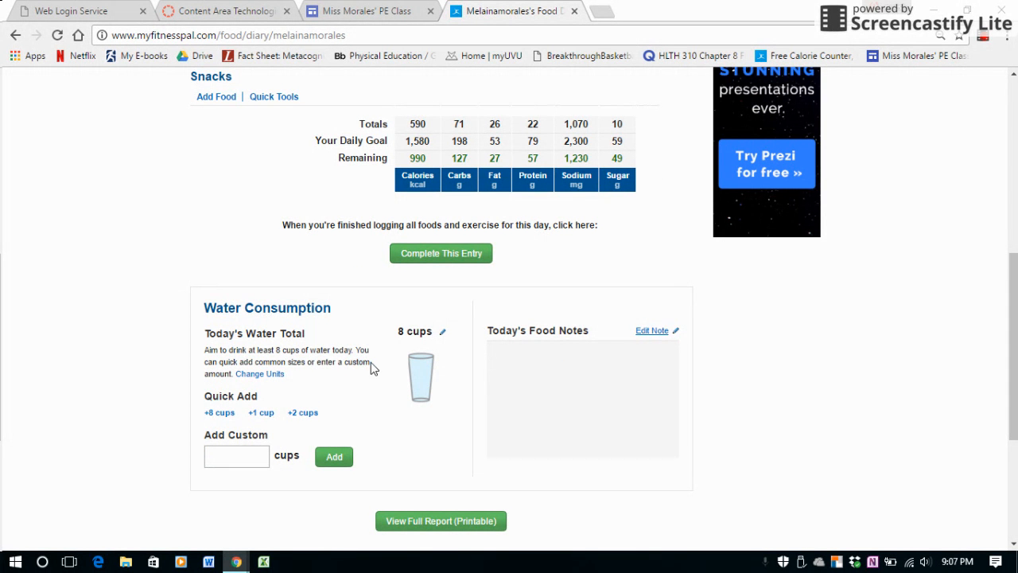
{"action": "mouse_move", "coordinate": [206, 490]}
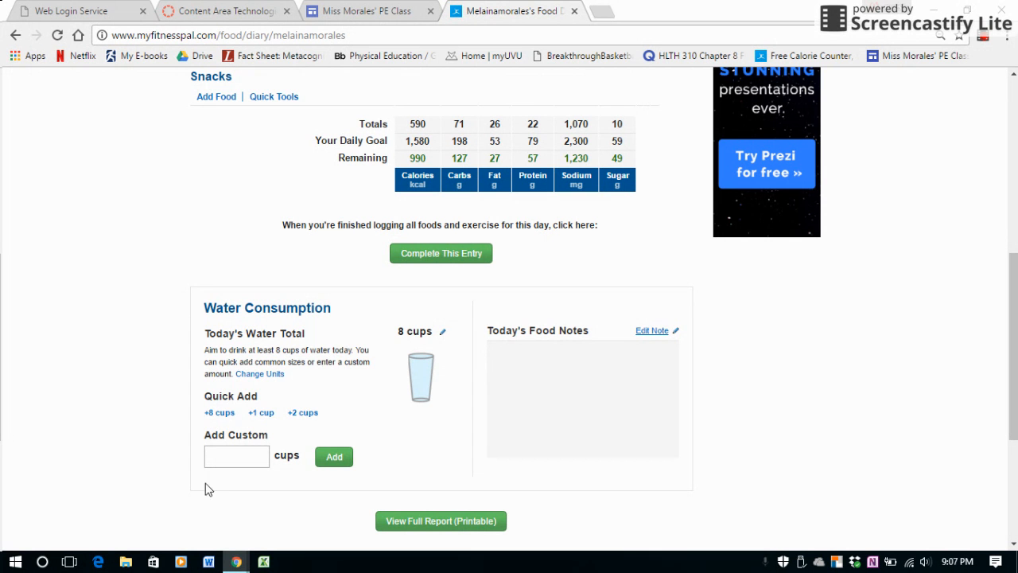
{"action": "mouse_move", "coordinate": [401, 342]}
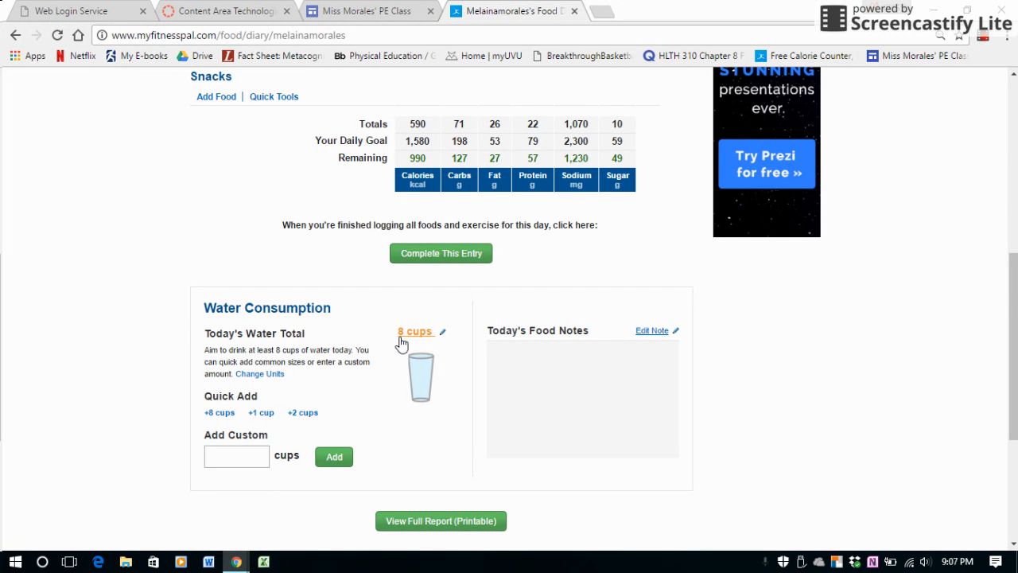
{"action": "mouse_move", "coordinate": [423, 351]}
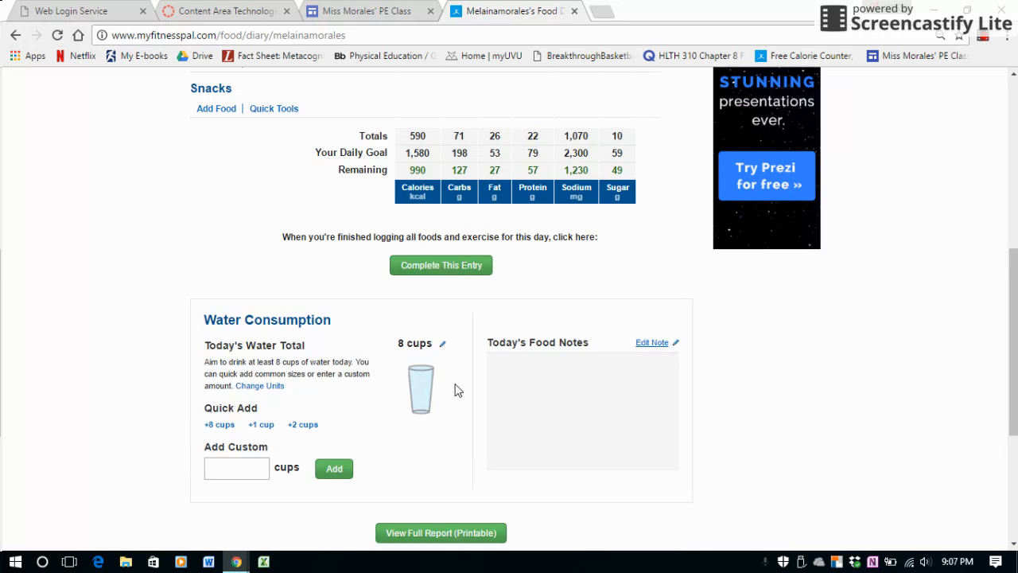
{"action": "scroll", "scroll_direction": "up", "scroll_amount": 3}
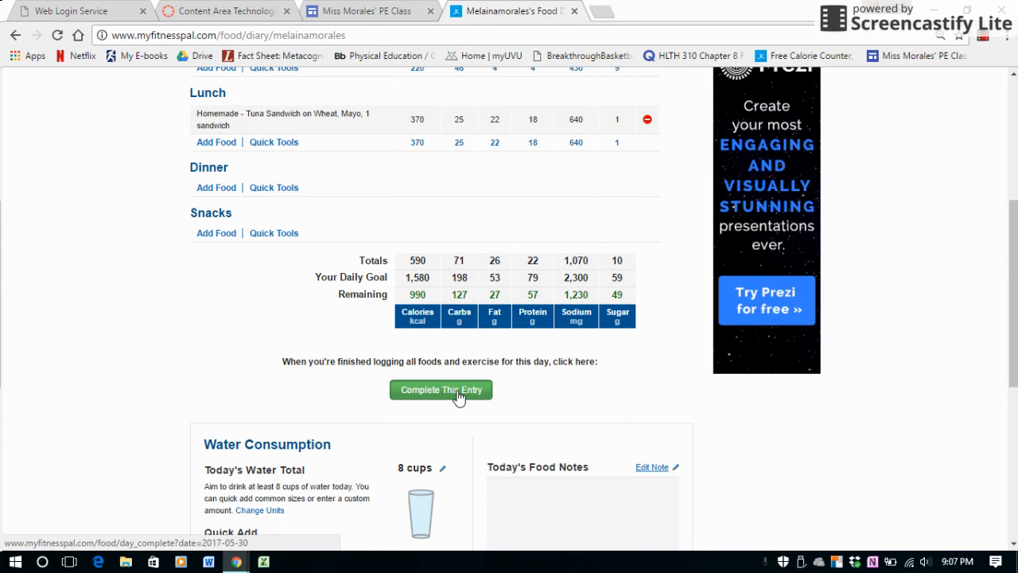
{"action": "left_click", "coordinate": [441, 388]}
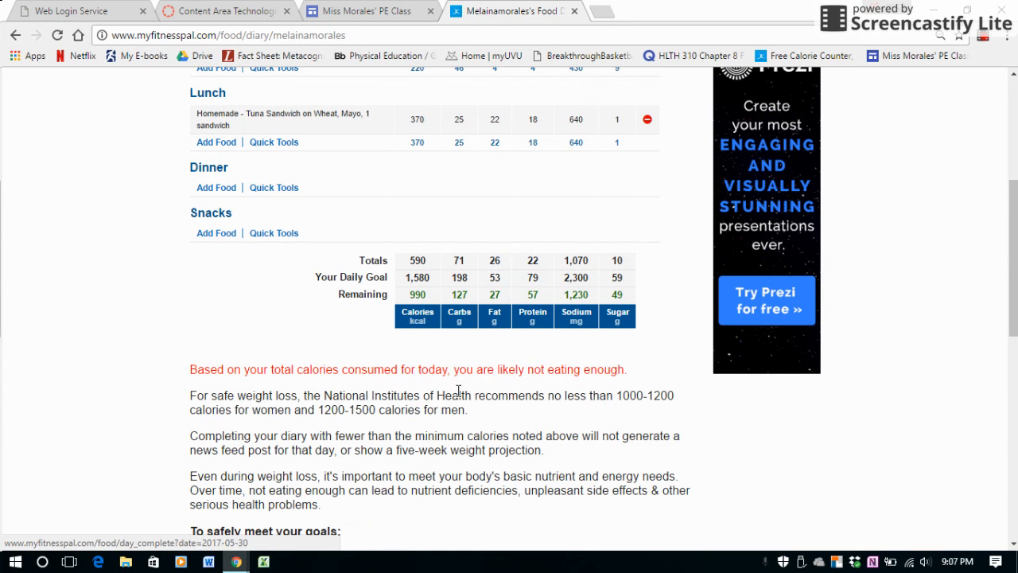
Read through the low-calorie advice and water tracker, then switch to the Exercise diary.
{"action": "scroll", "scroll_direction": "down", "scroll_amount": 3}
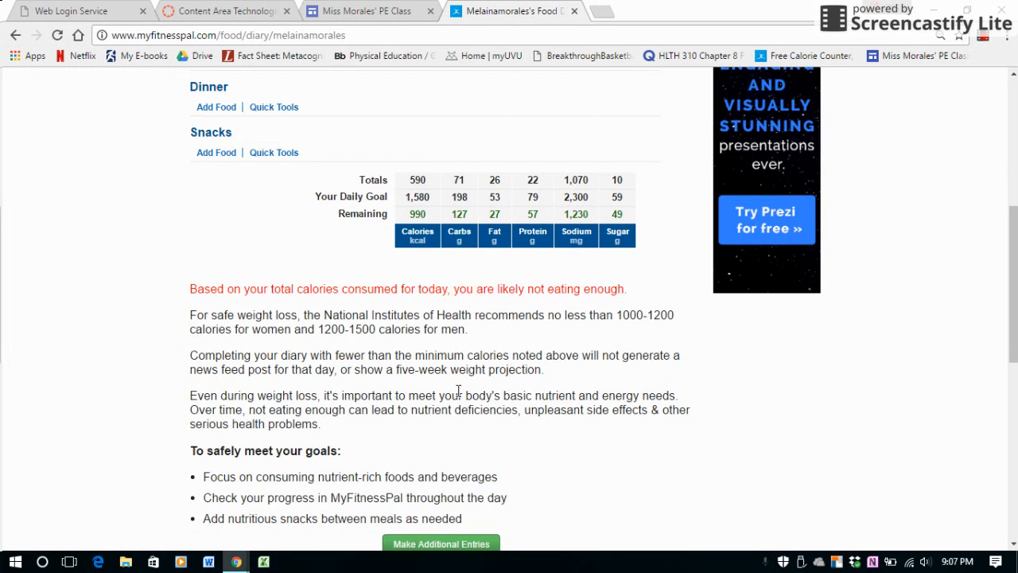
{"action": "scroll", "scroll_direction": "up", "scroll_amount": 3}
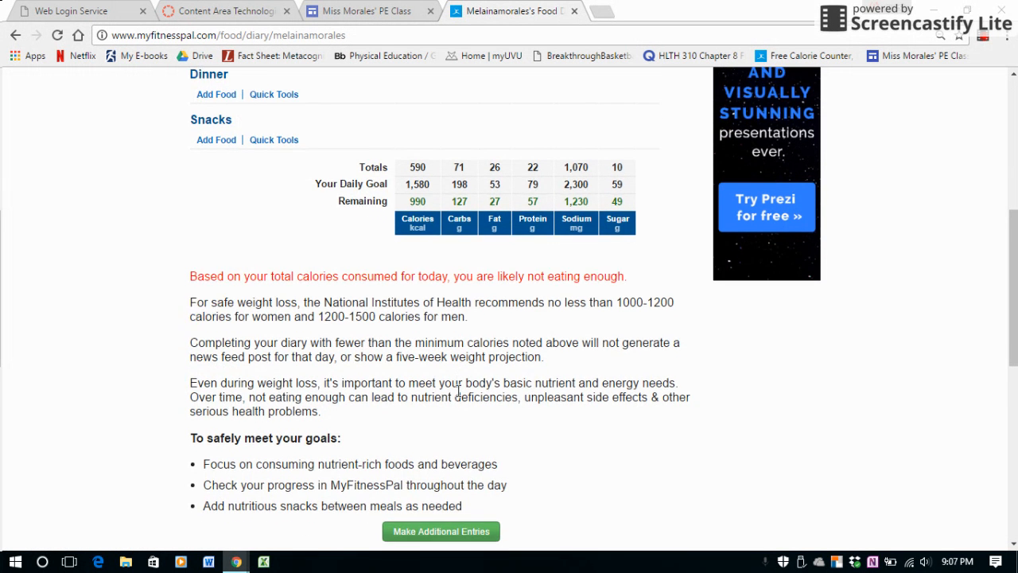
{"action": "scroll", "scroll_direction": "down", "scroll_amount": 3}
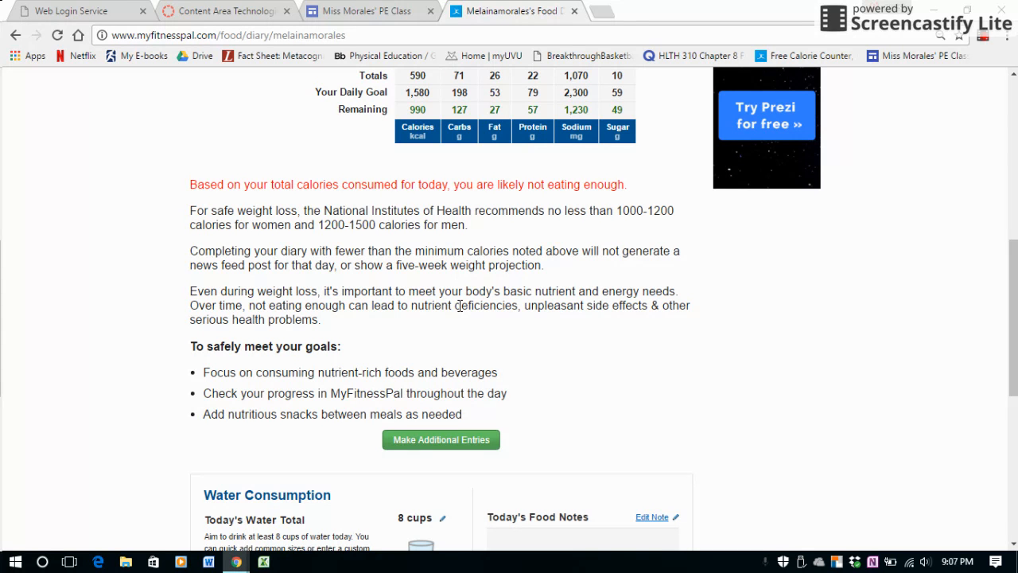
{"action": "mouse_move", "coordinate": [353, 172]}
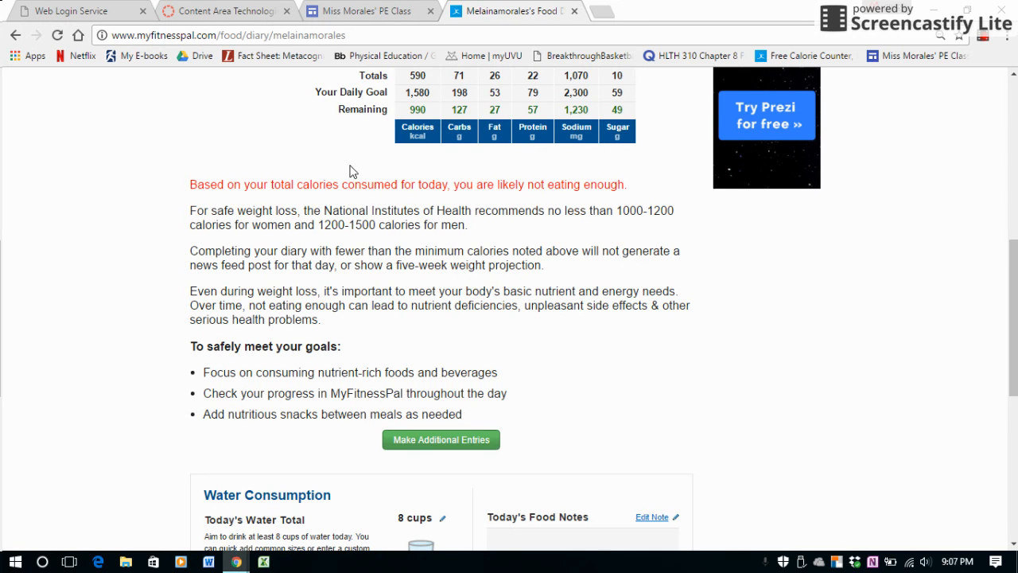
{"action": "scroll", "scroll_direction": "down", "scroll_amount": 3}
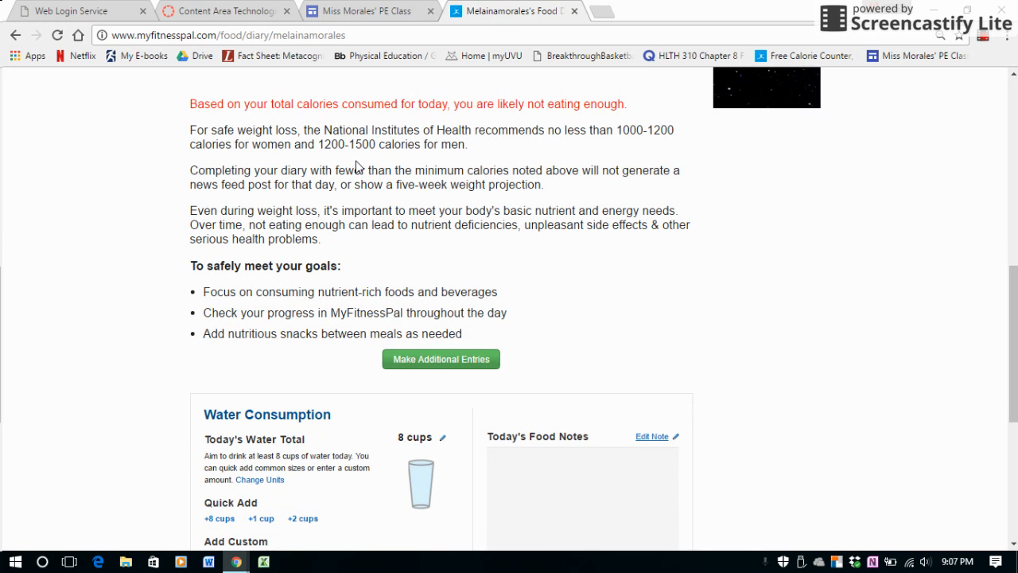
{"action": "mouse_move", "coordinate": [169, 314]}
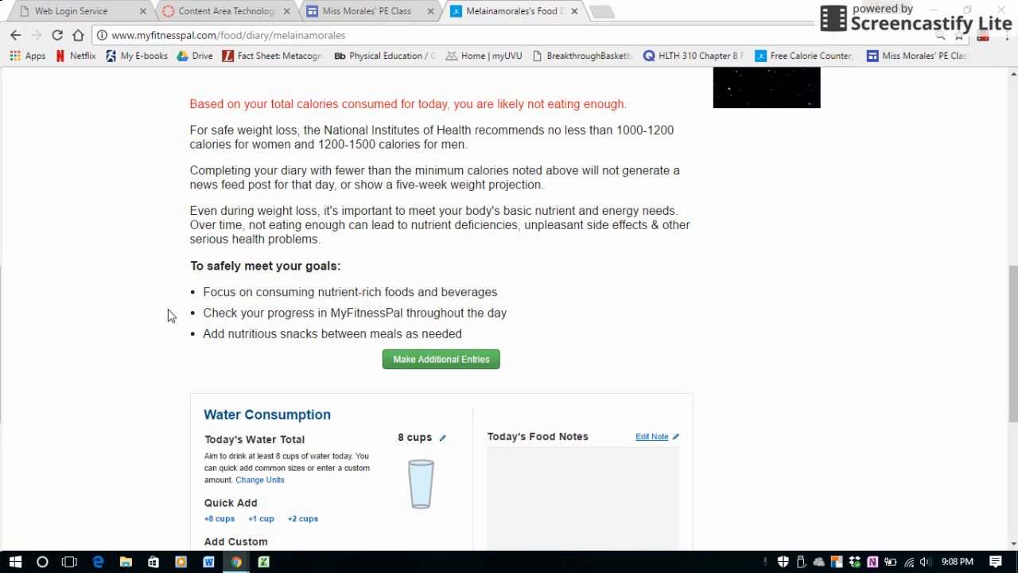
{"action": "scroll", "scroll_direction": "down", "scroll_amount": 3}
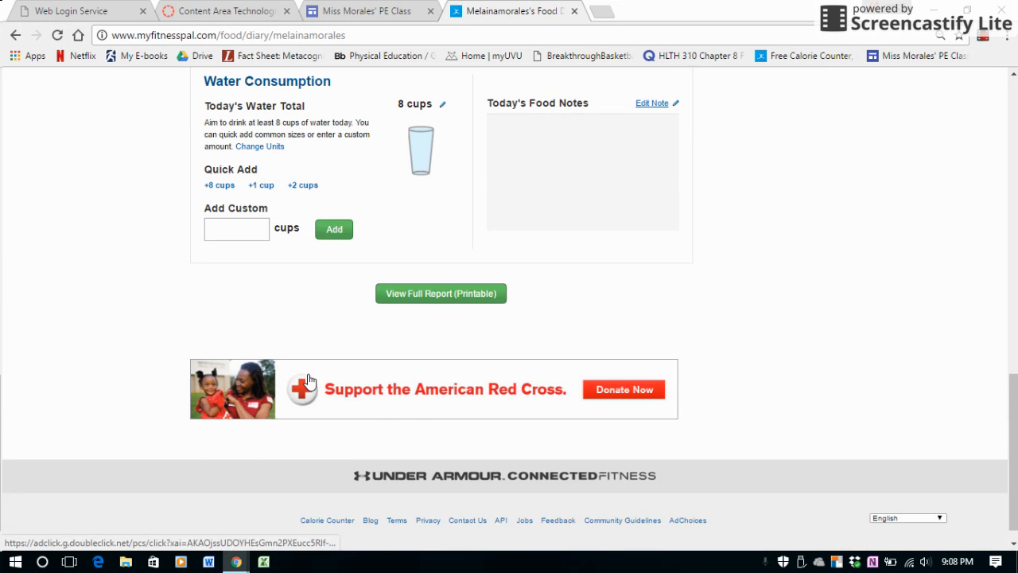
{"action": "scroll", "scroll_direction": "up", "scroll_amount": 3}
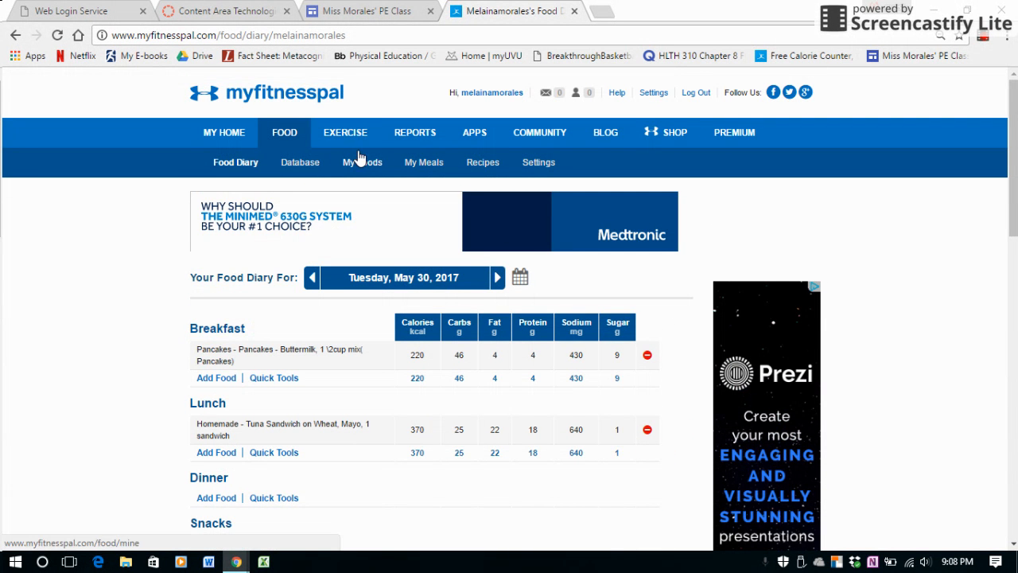
{"action": "left_click", "coordinate": [346, 132]}
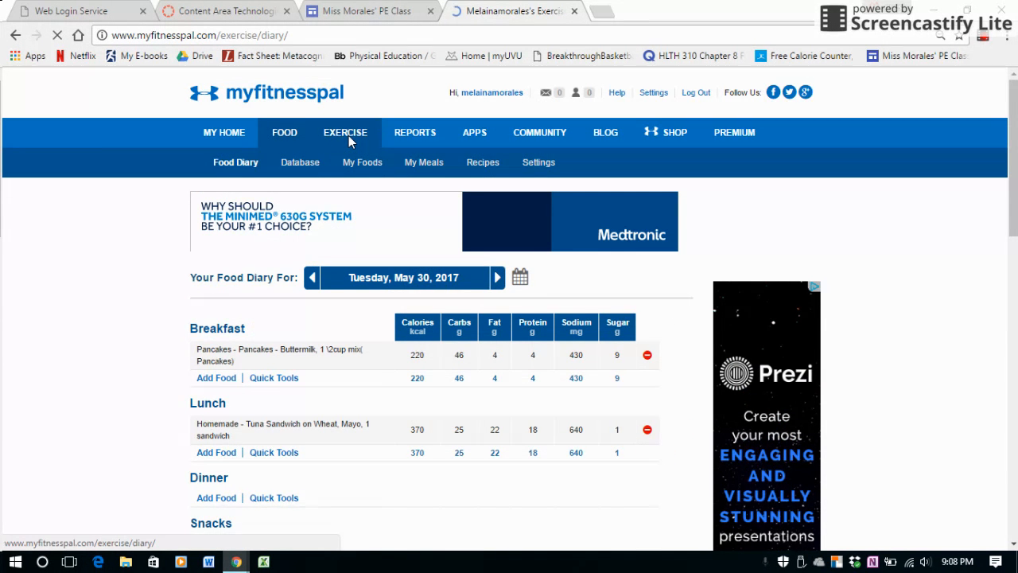
Start adding a cardiovascular exercise from today's Exercise Diary.
{"action": "left_click", "coordinate": [346, 132]}
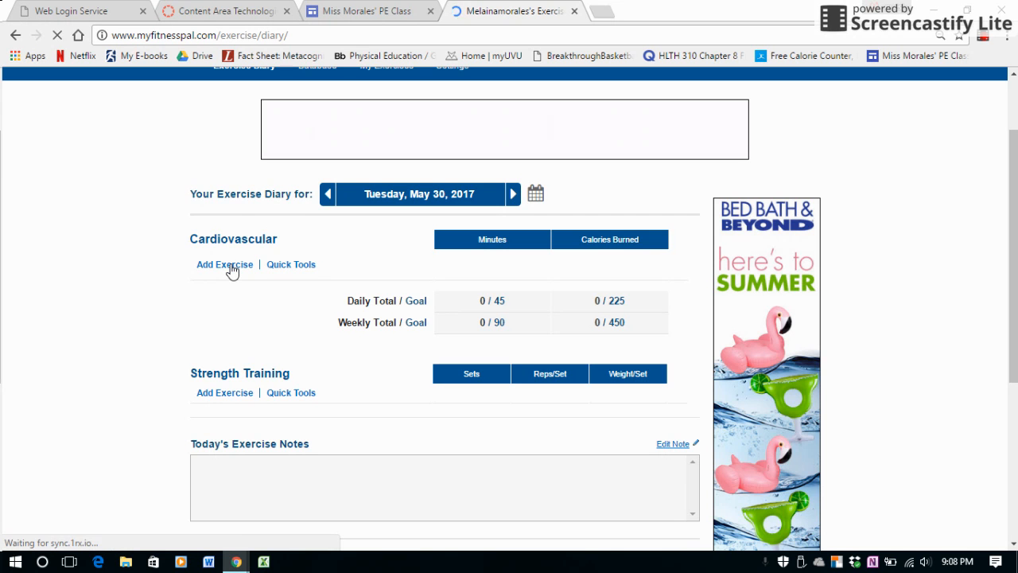
{"action": "left_click", "coordinate": [224, 264]}
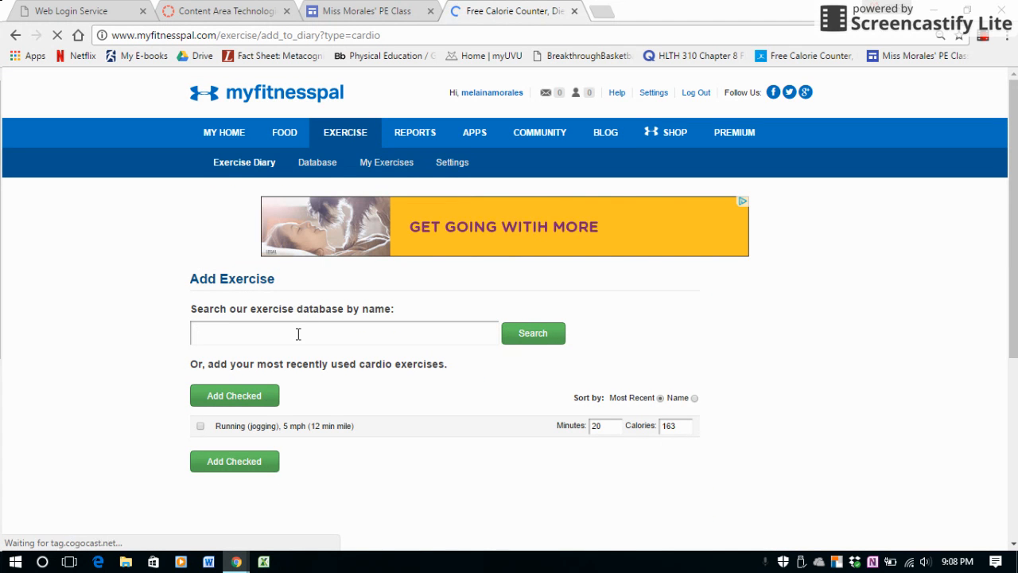
Search the exercise database for cycling and choose Stationary bike, moderate effort.
{"action": "type", "text": "cycling"}
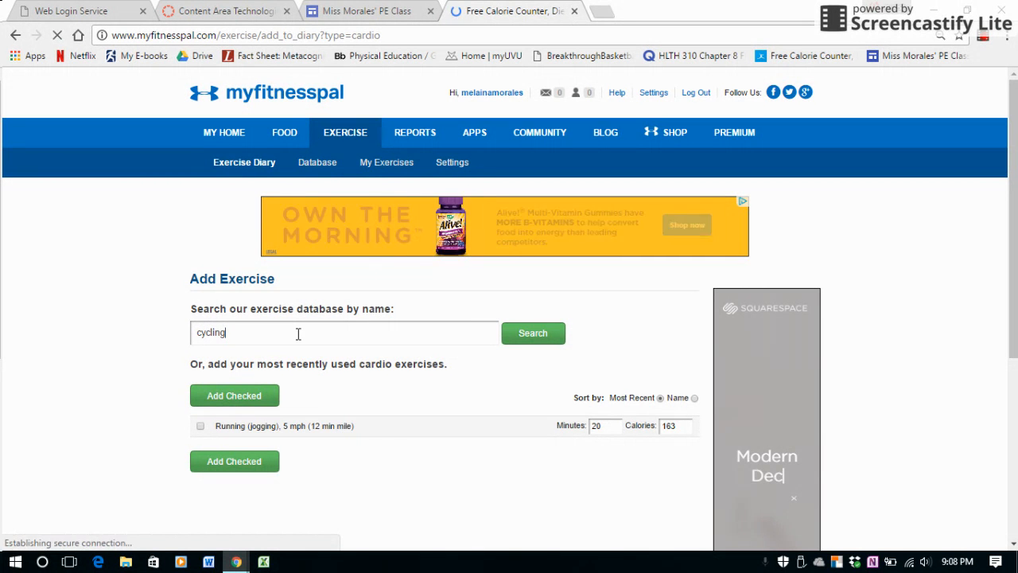
{"action": "left_click", "coordinate": [531, 332]}
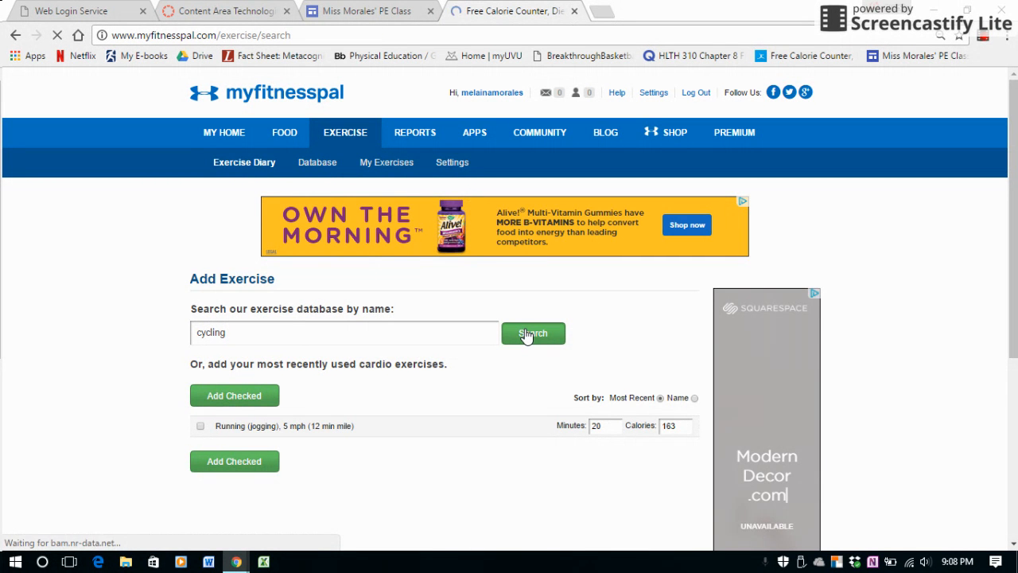
{"action": "left_click", "coordinate": [533, 333]}
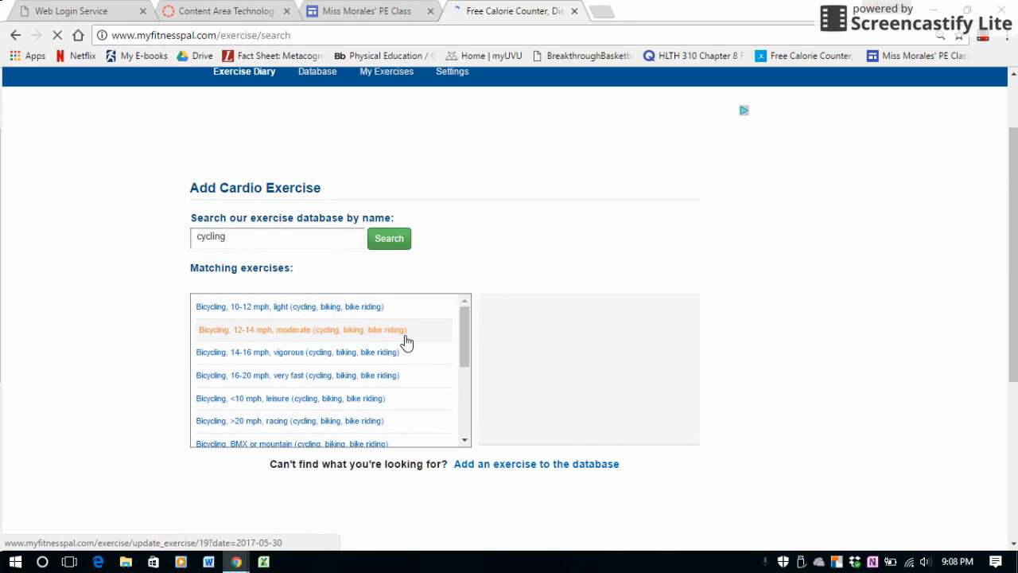
{"action": "scroll", "scroll_direction": "down", "scroll_amount": 3}
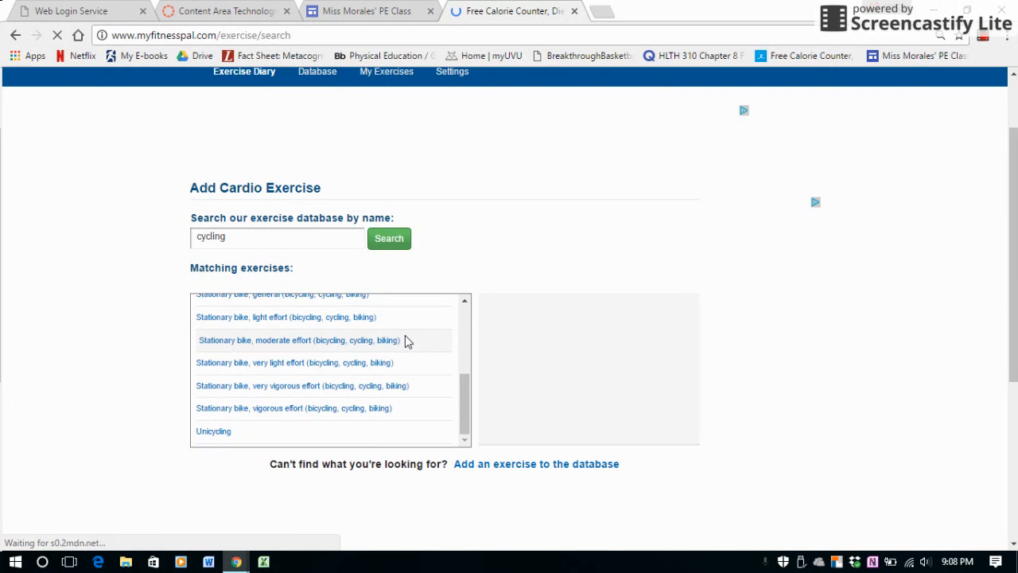
{"action": "scroll", "scroll_direction": "up", "scroll_amount": 3}
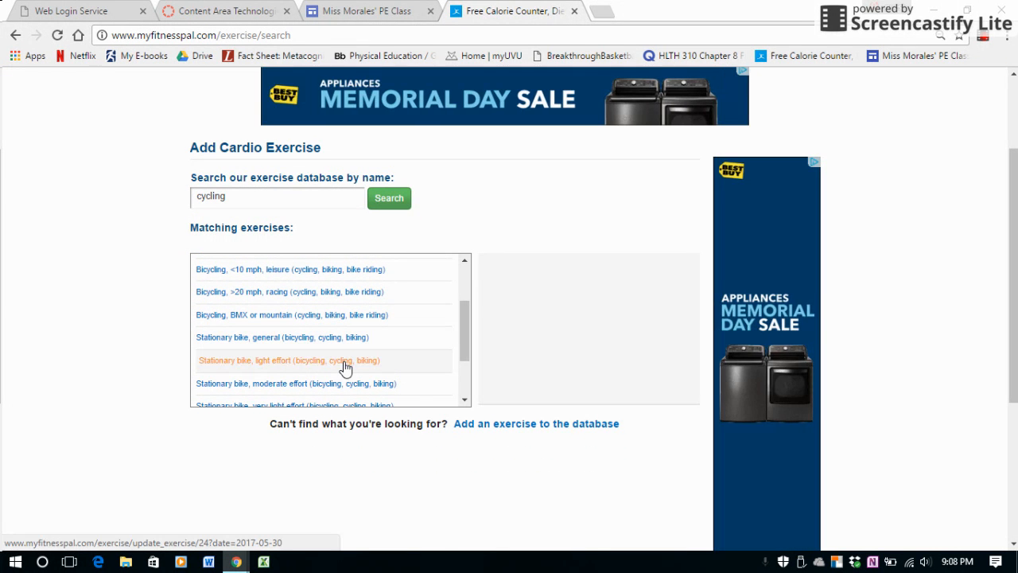
{"action": "scroll", "scroll_direction": "down", "scroll_amount": 3}
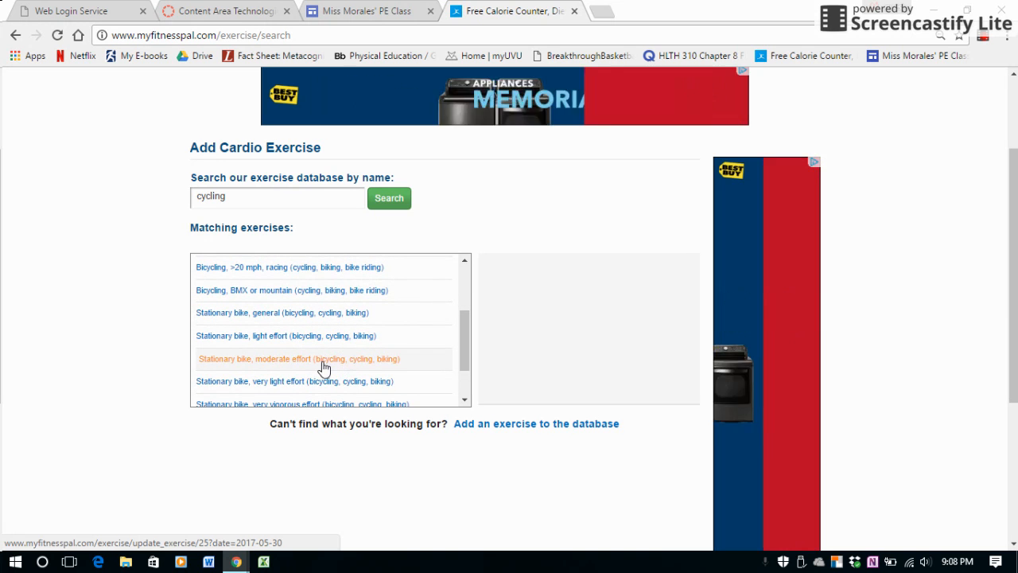
{"action": "left_click", "coordinate": [299, 360]}
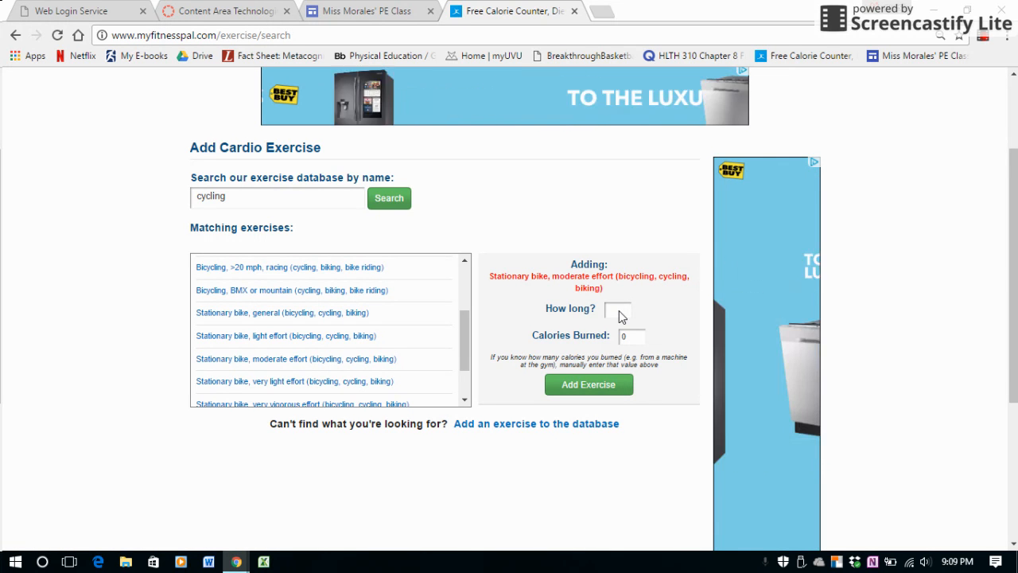
Log the stationary bike session at 60 minutes, 429 calories burned.
{"action": "type", "text": "60"}
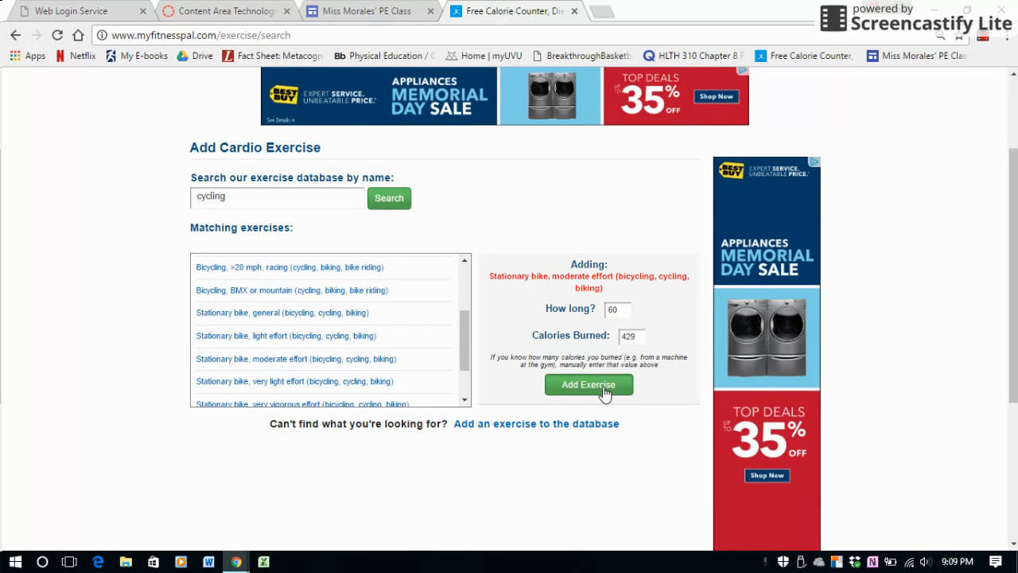
{"action": "left_click", "coordinate": [589, 383]}
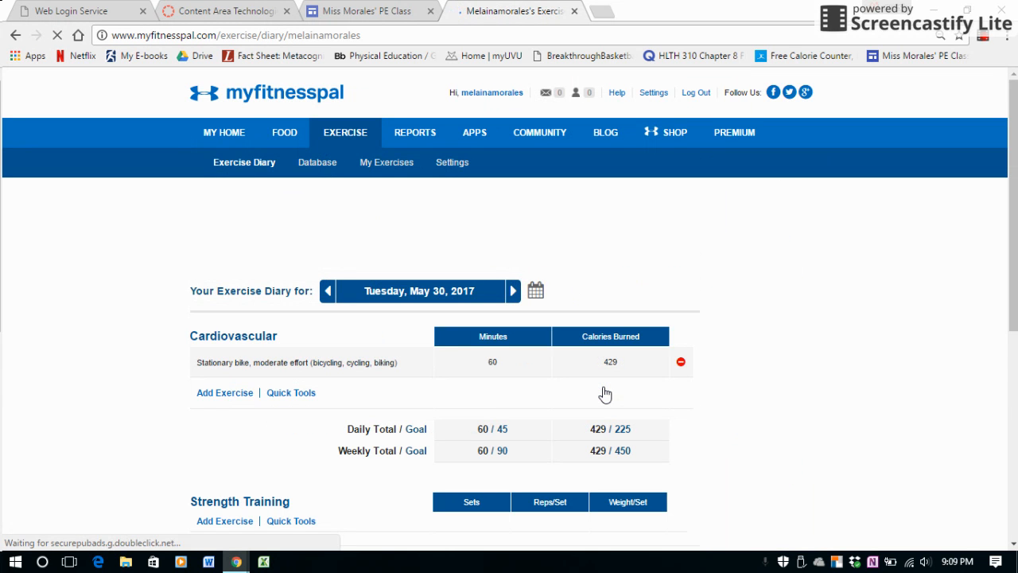
Open 'View Full Report (Printable)' from the bottom of the Exercise Diary.
{"action": "scroll", "scroll_direction": "down", "scroll_amount": 3}
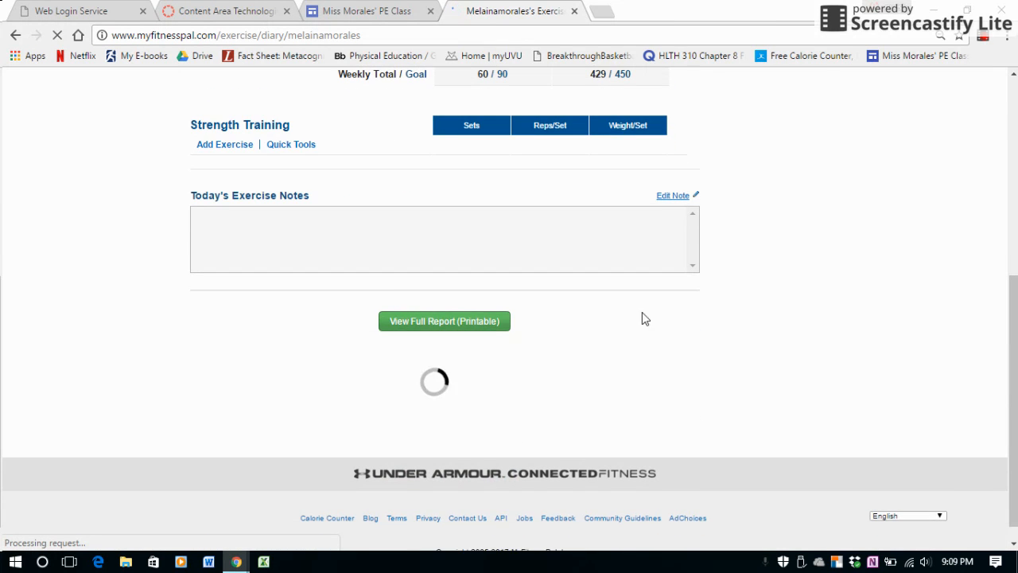
{"action": "left_click", "coordinate": [444, 321]}
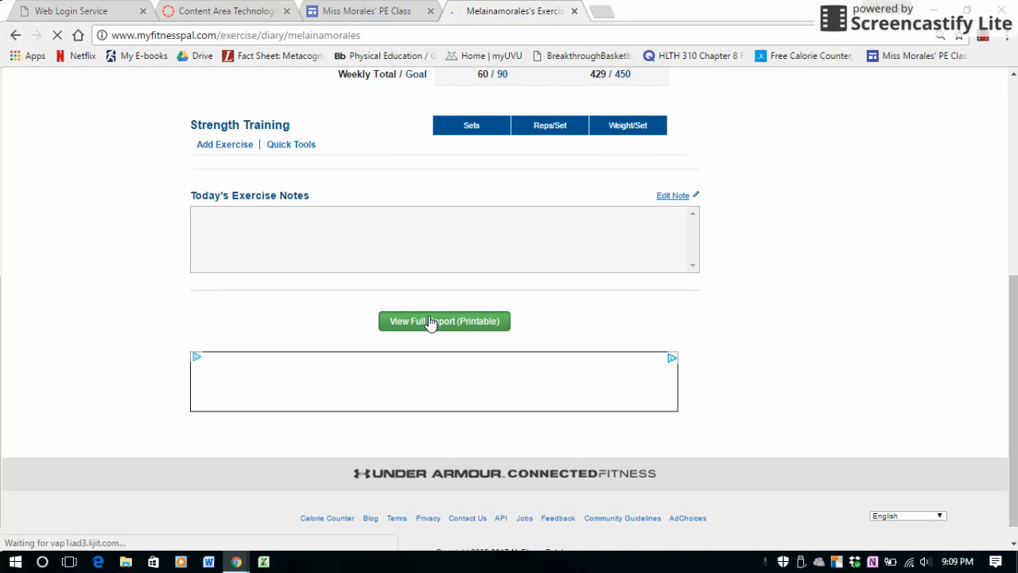
{"action": "left_click", "coordinate": [443, 321]}
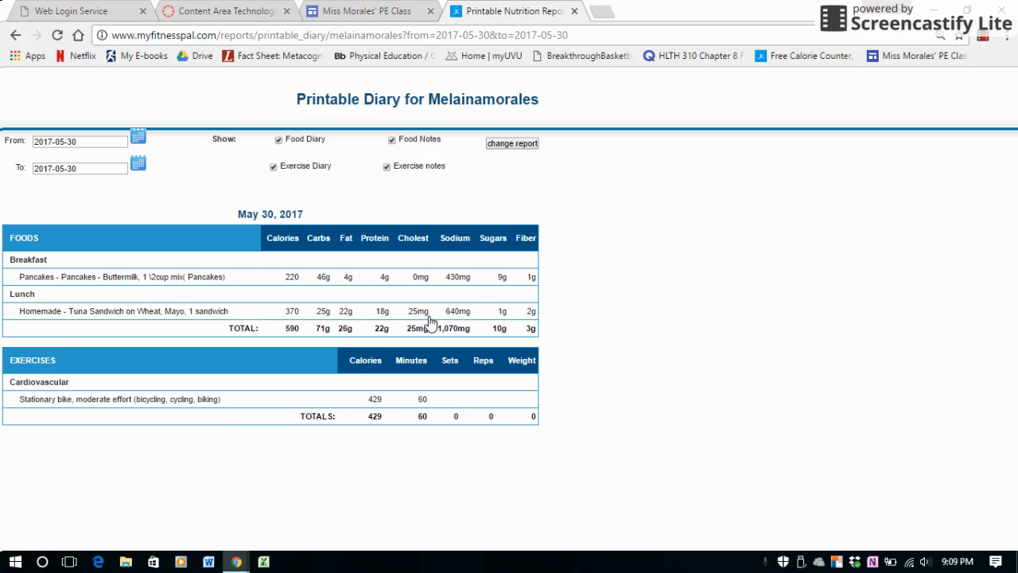
{"action": "mouse_move", "coordinate": [479, 461]}
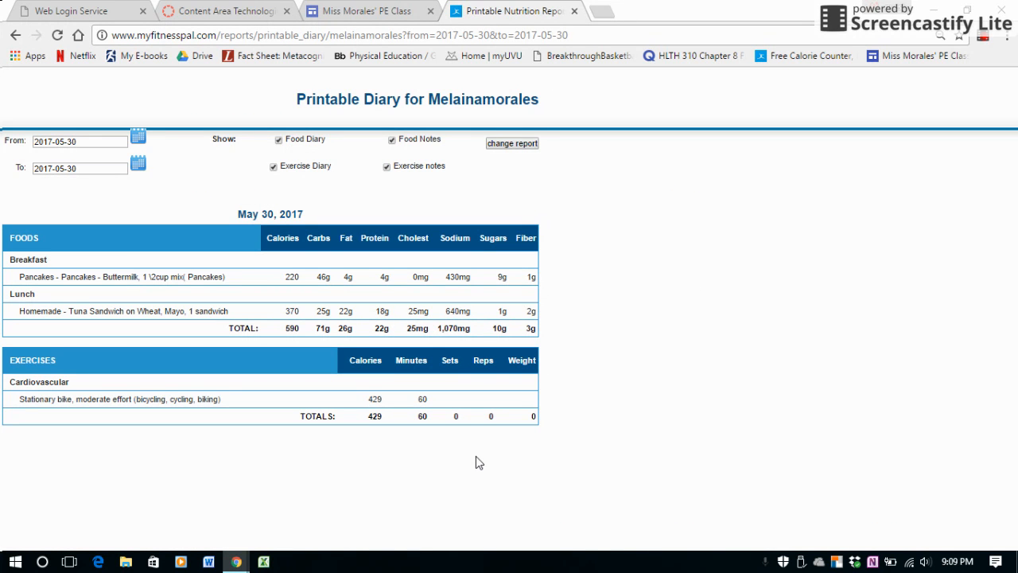
{"action": "mouse_move", "coordinate": [74, 360]}
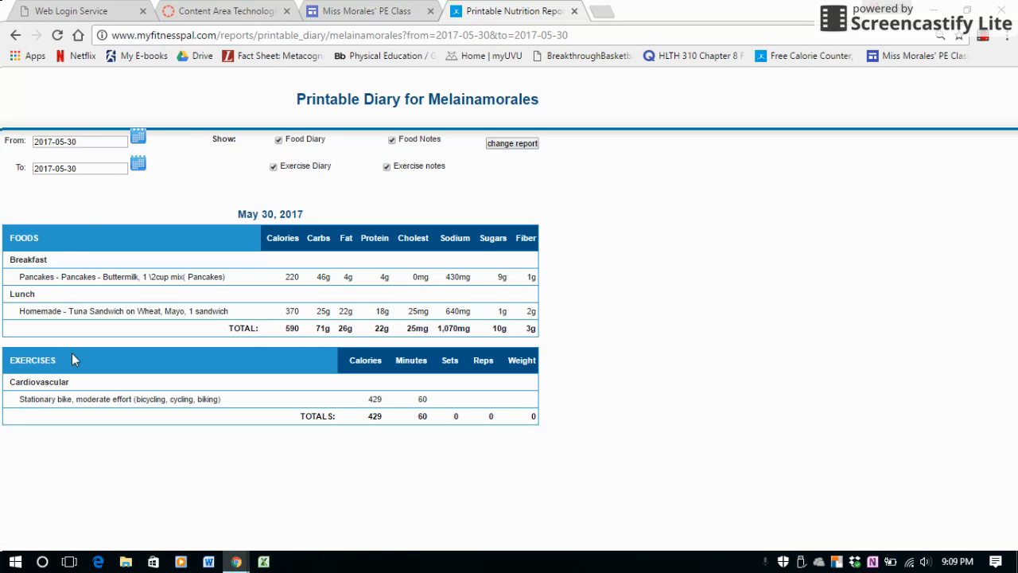
{"action": "mouse_move", "coordinate": [107, 468]}
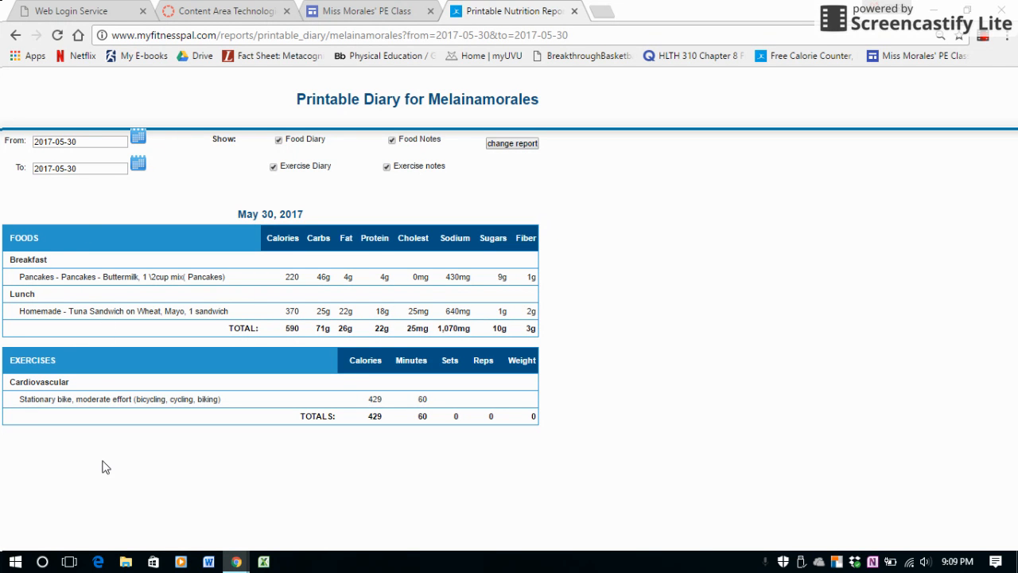
{"action": "mouse_move", "coordinate": [286, 267]}
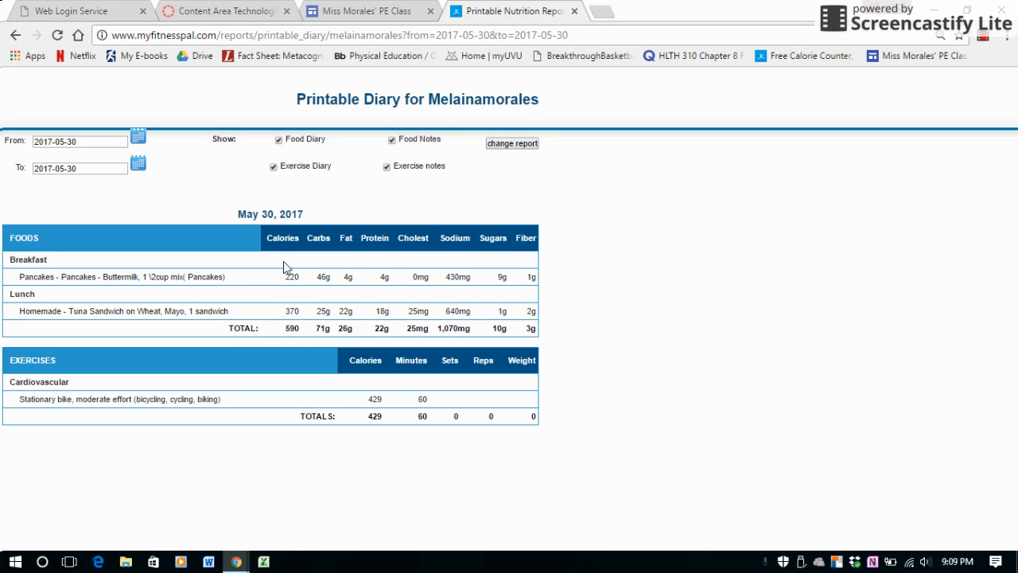
{"action": "mouse_move", "coordinate": [596, 366]}
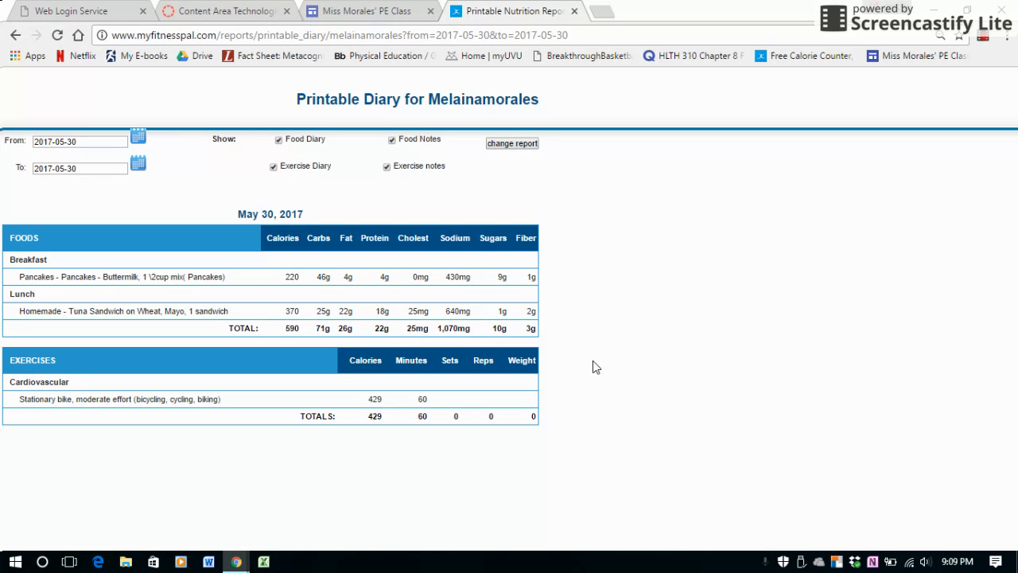
{"action": "mouse_move", "coordinate": [134, 200]}
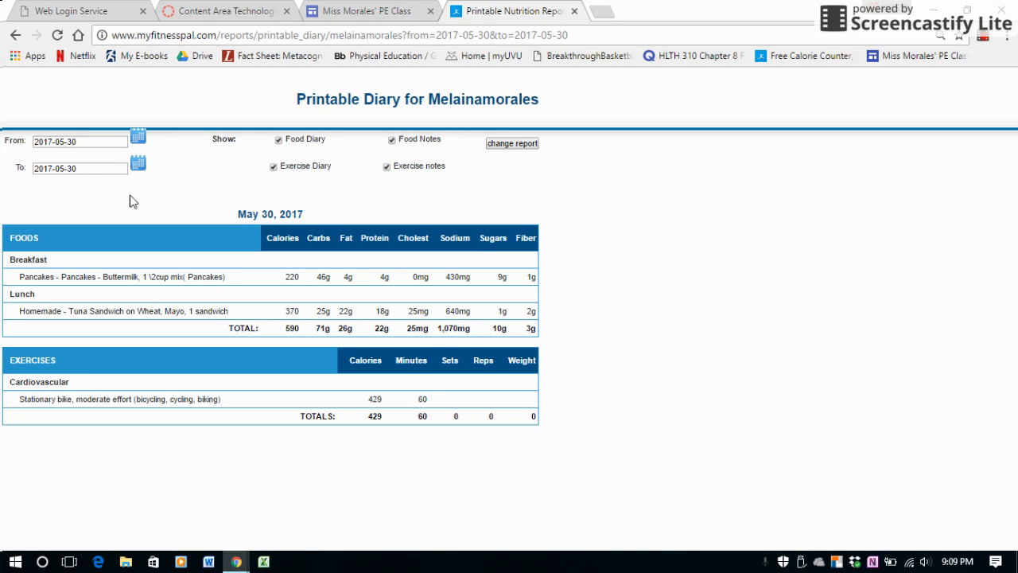
Regenerate the report via 'change report', landing on the Confirm Form Resubmission page.
{"action": "left_click", "coordinate": [513, 143]}
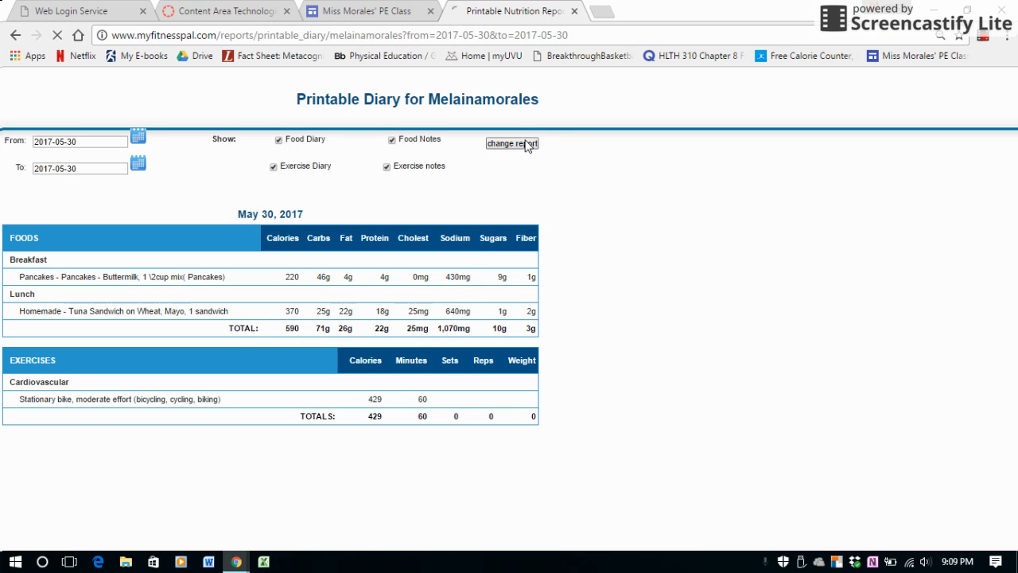
{"action": "left_click", "coordinate": [512, 144]}
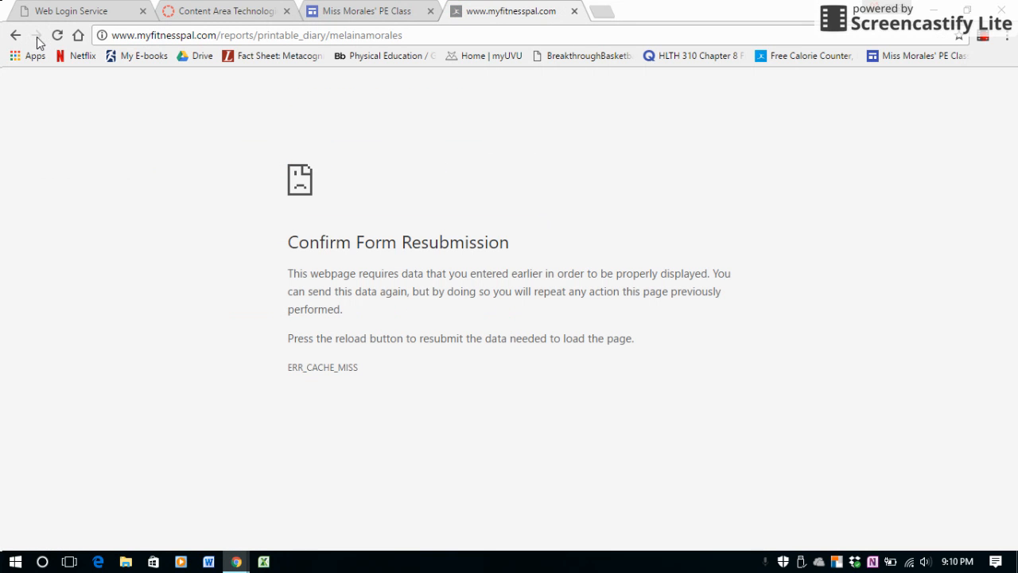
{"action": "left_click", "coordinate": [254, 35]}
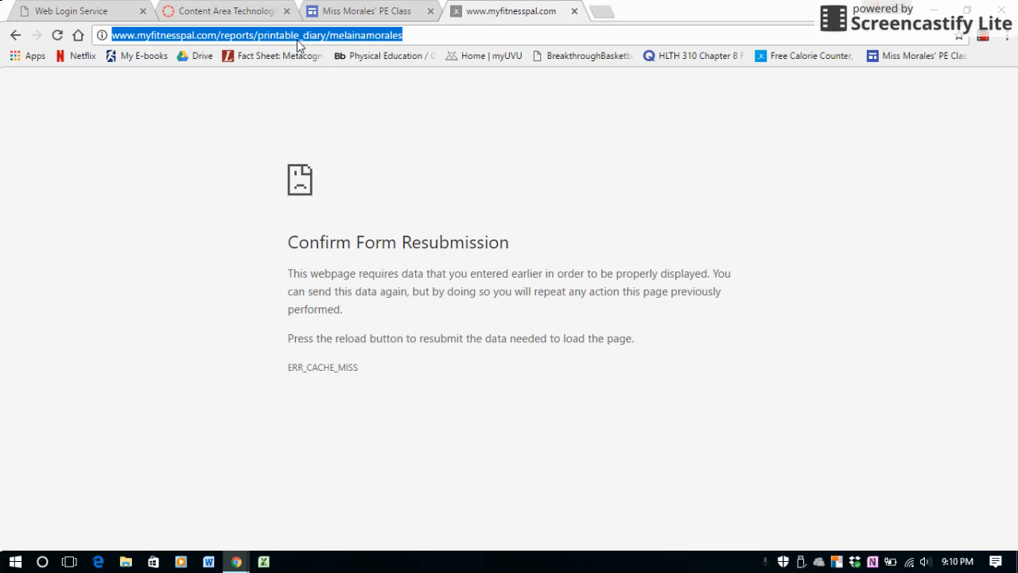
{"action": "type", "text": "my"}
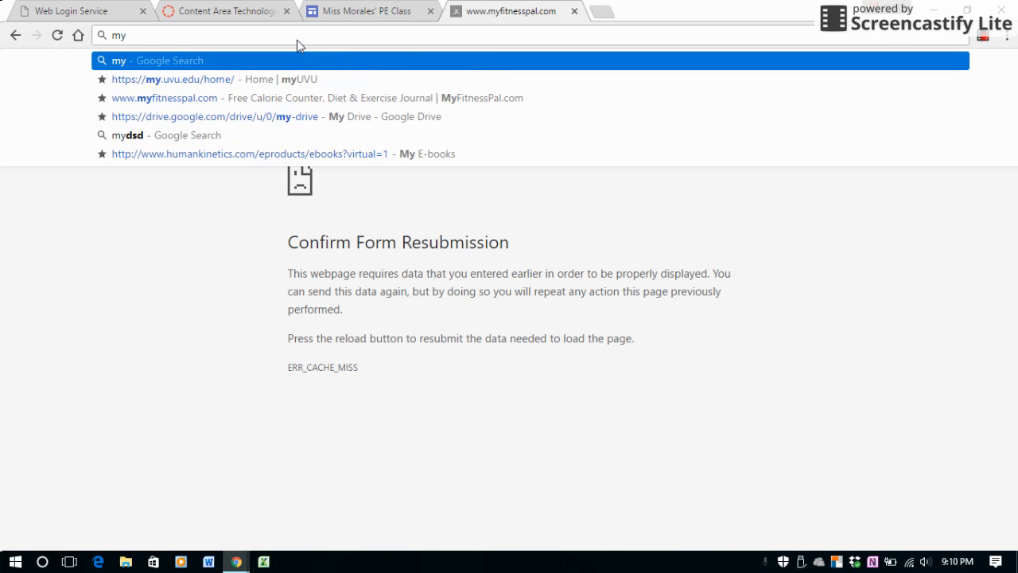
{"action": "left_click", "coordinate": [164, 97]}
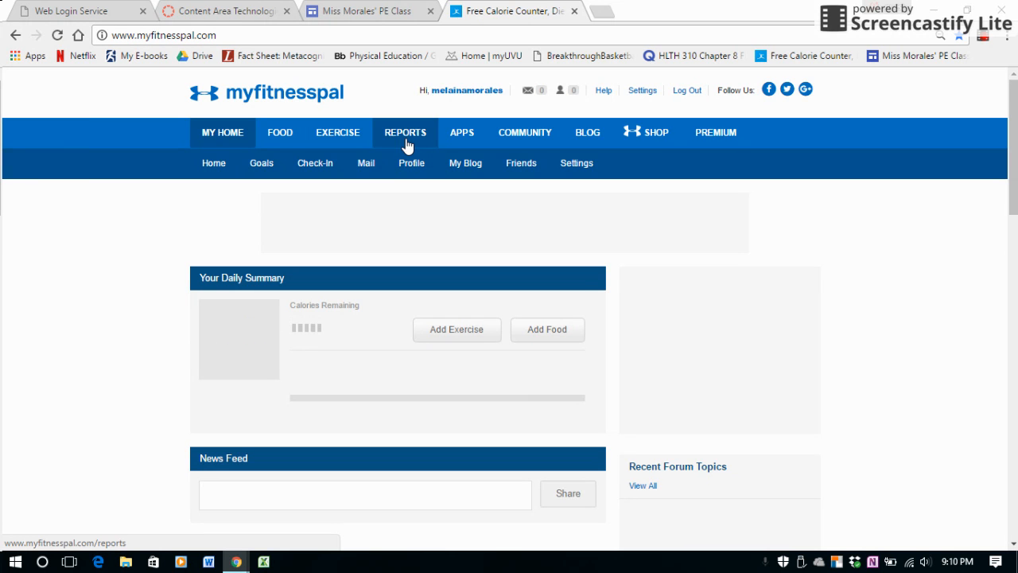
Go to Reports and keep Weight selected as the chart for the last 7 days.
{"action": "left_click", "coordinate": [404, 132]}
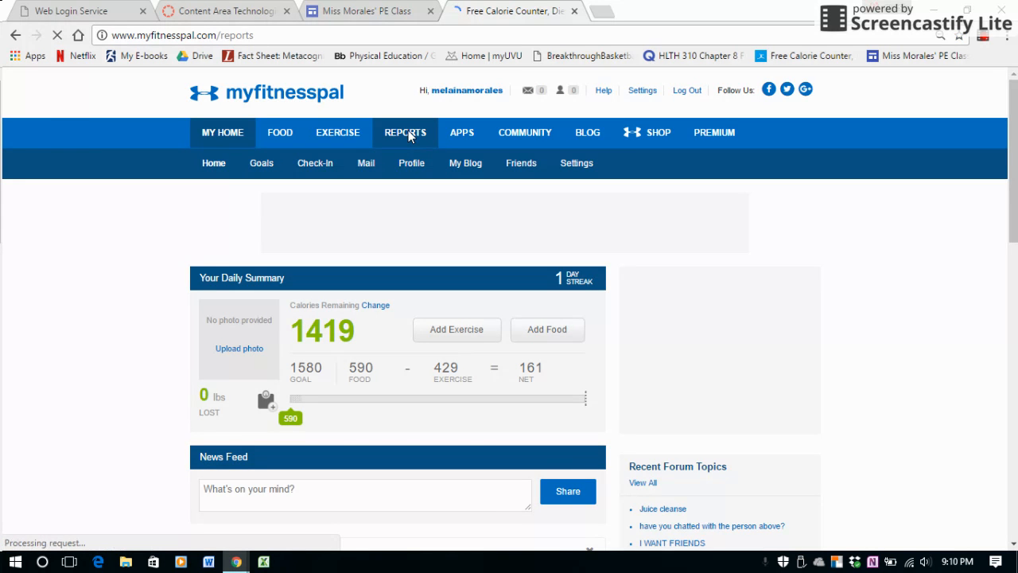
{"action": "left_click", "coordinate": [404, 132]}
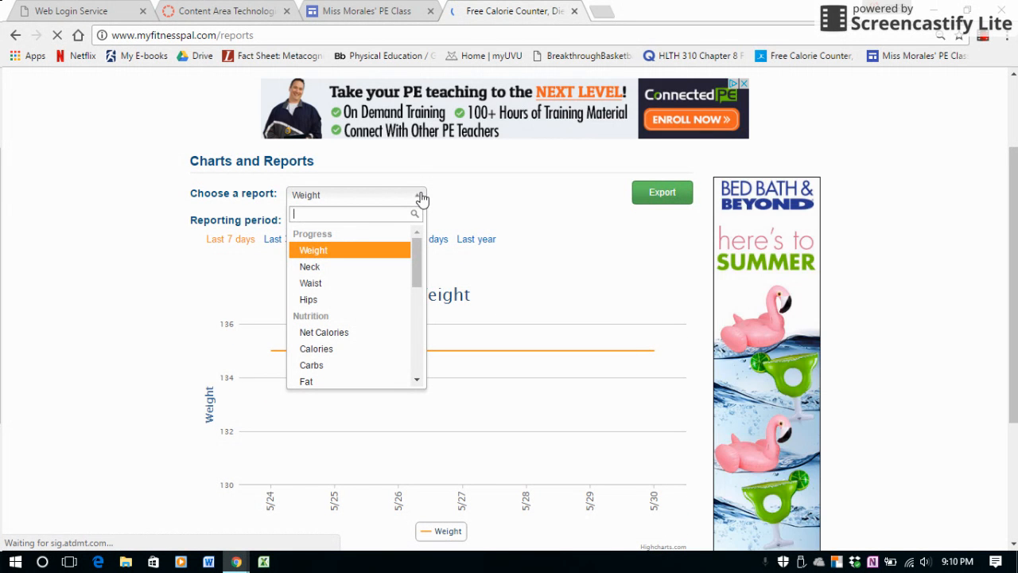
{"action": "mouse_move", "coordinate": [369, 261]}
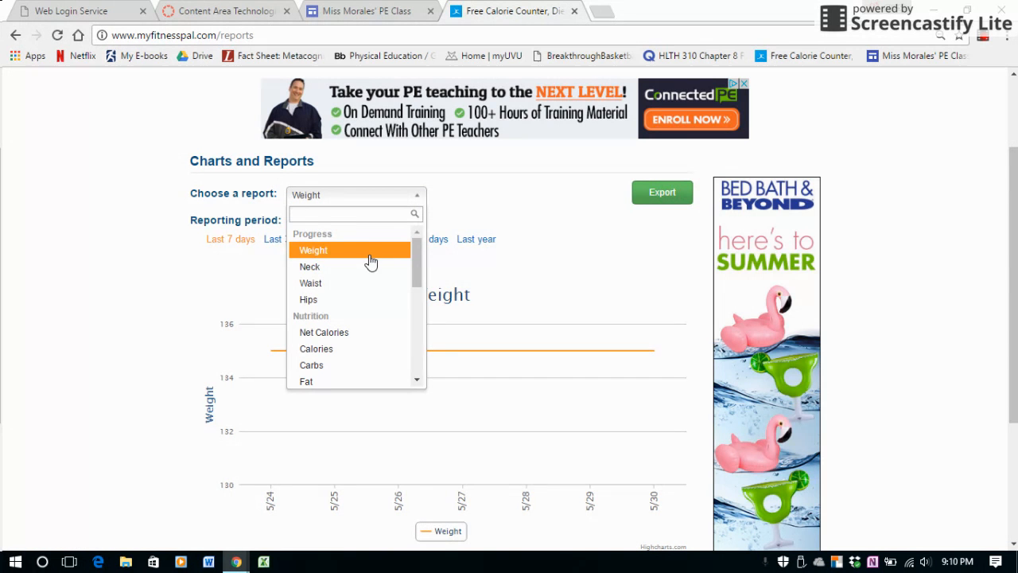
{"action": "left_click", "coordinate": [312, 250]}
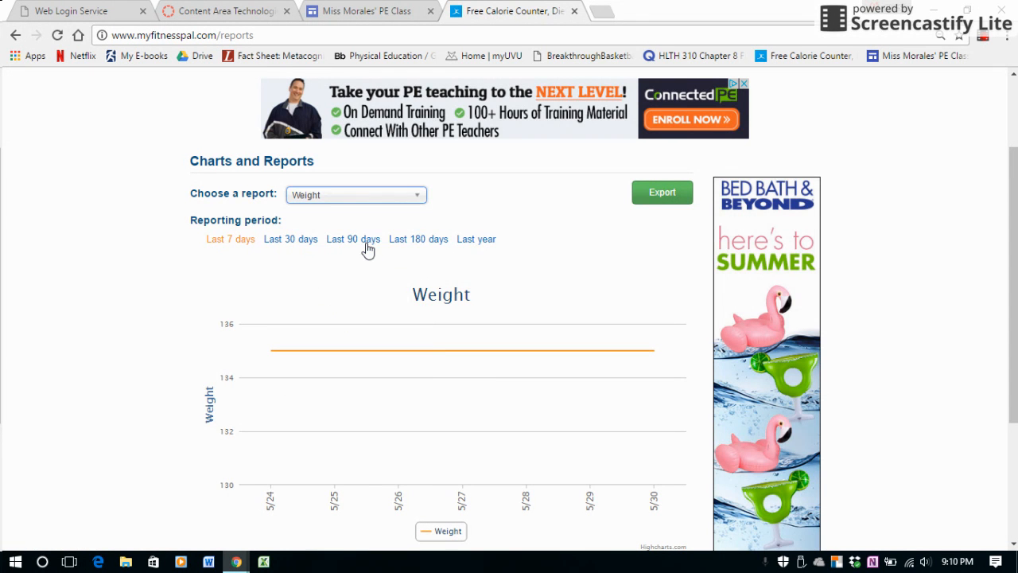
{"action": "mouse_move", "coordinate": [312, 263]}
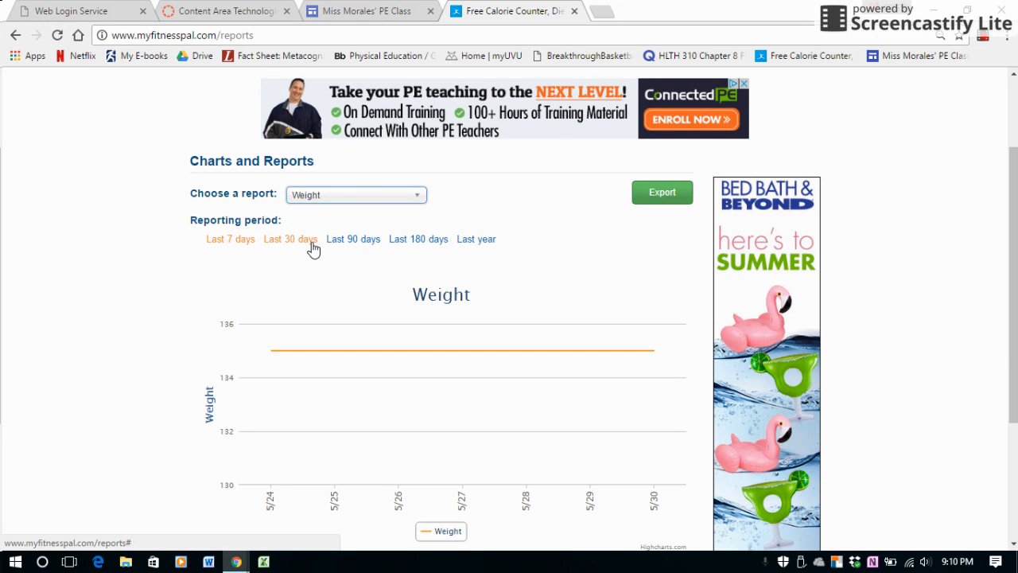
{"action": "mouse_move", "coordinate": [382, 297]}
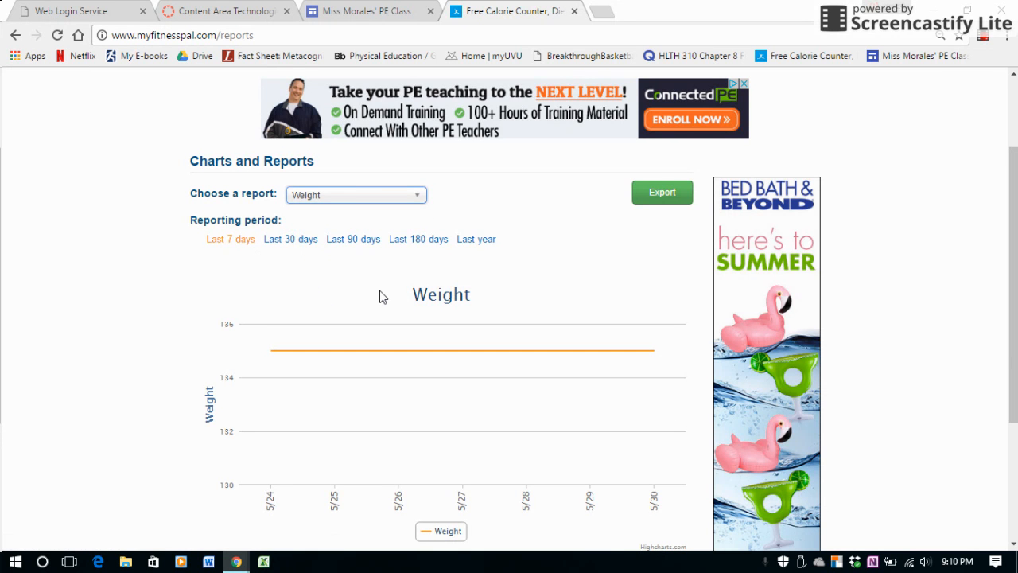
{"action": "mouse_move", "coordinate": [414, 198]}
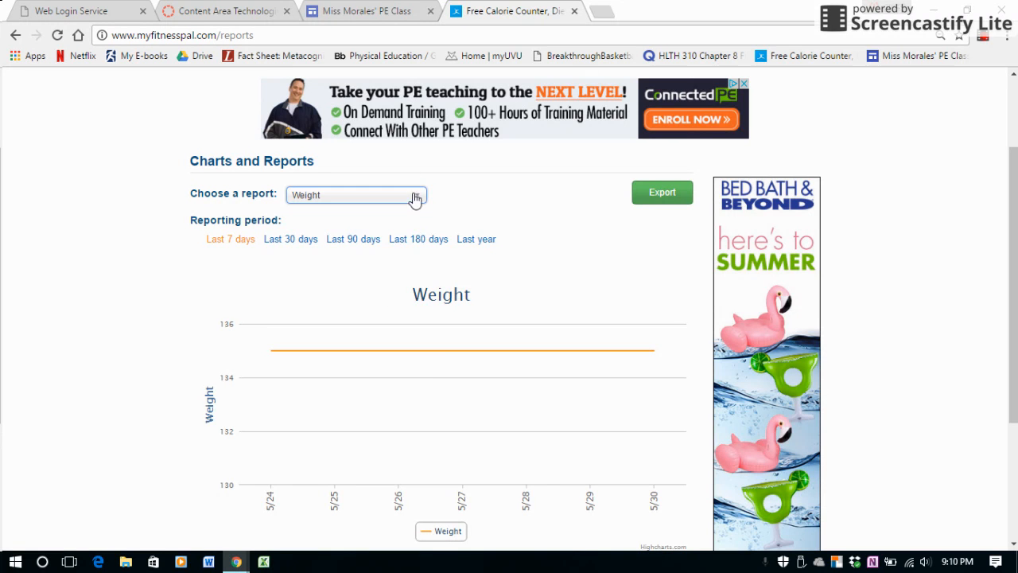
{"action": "left_click", "coordinate": [355, 194]}
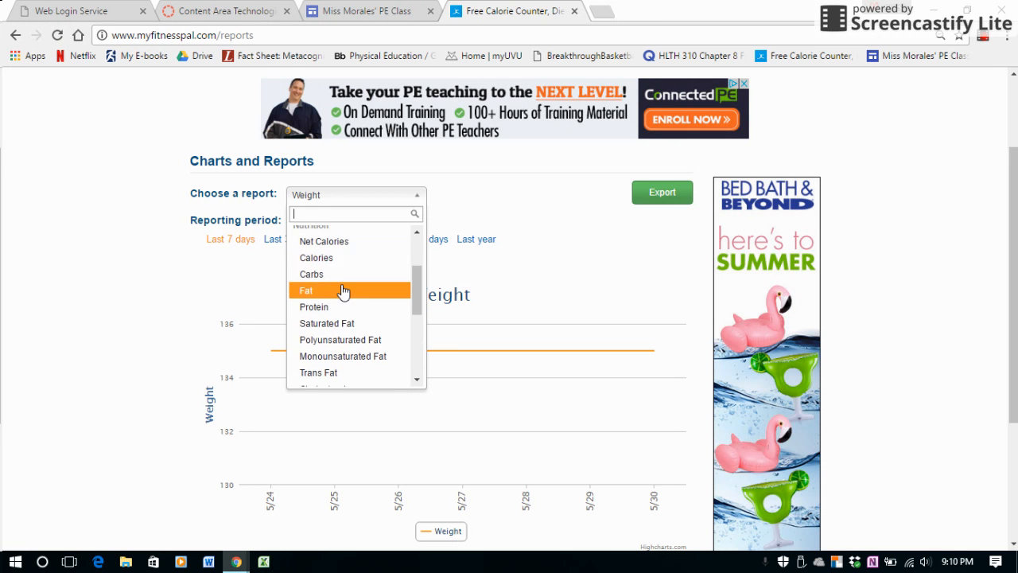
Review the Calories Consumed chart (590 on 5/30 vs 1580 goal), then go to MY HOME.
{"action": "left_click", "coordinate": [315, 258]}
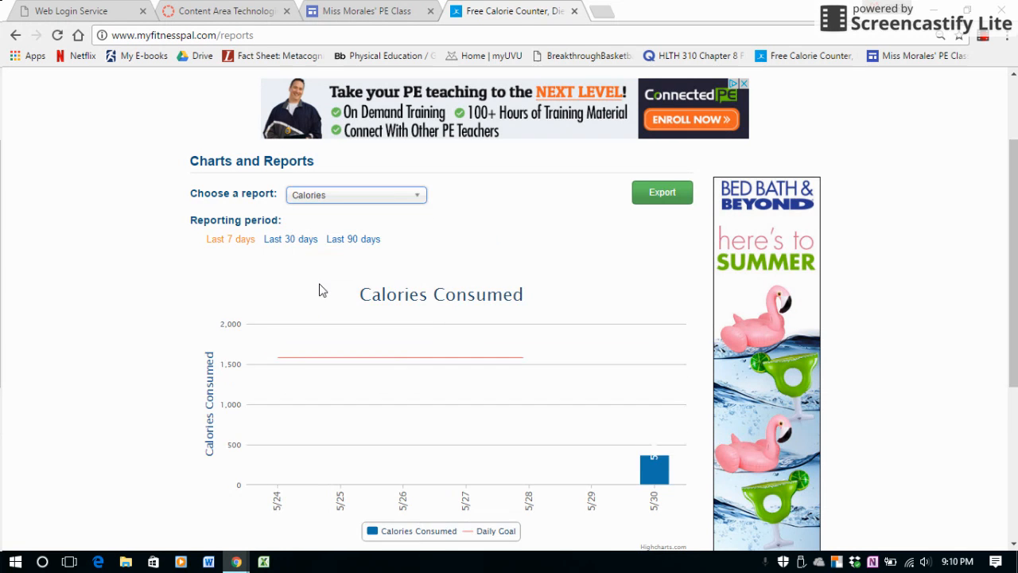
{"action": "mouse_move", "coordinate": [565, 453]}
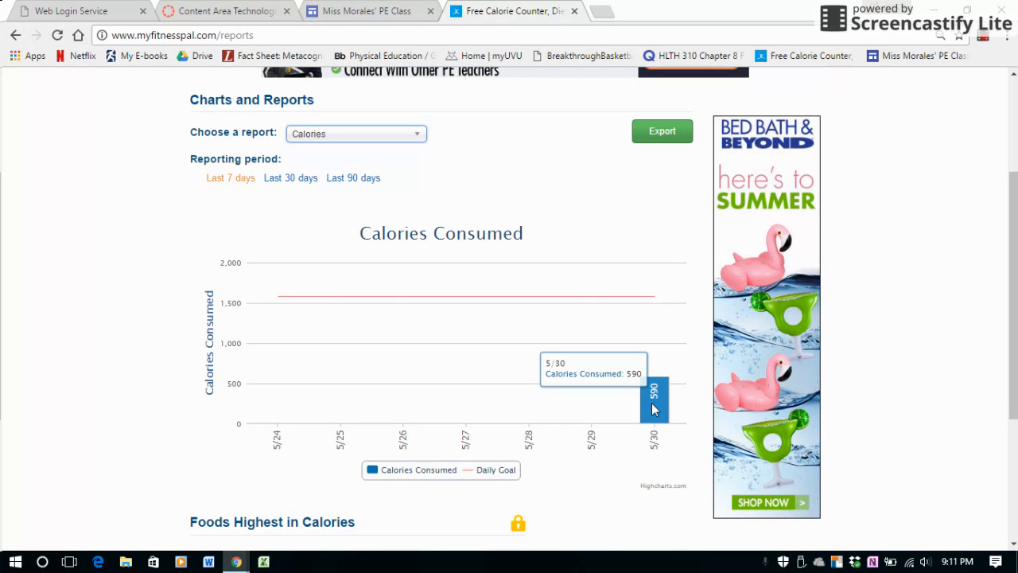
{"action": "mouse_move", "coordinate": [660, 404]}
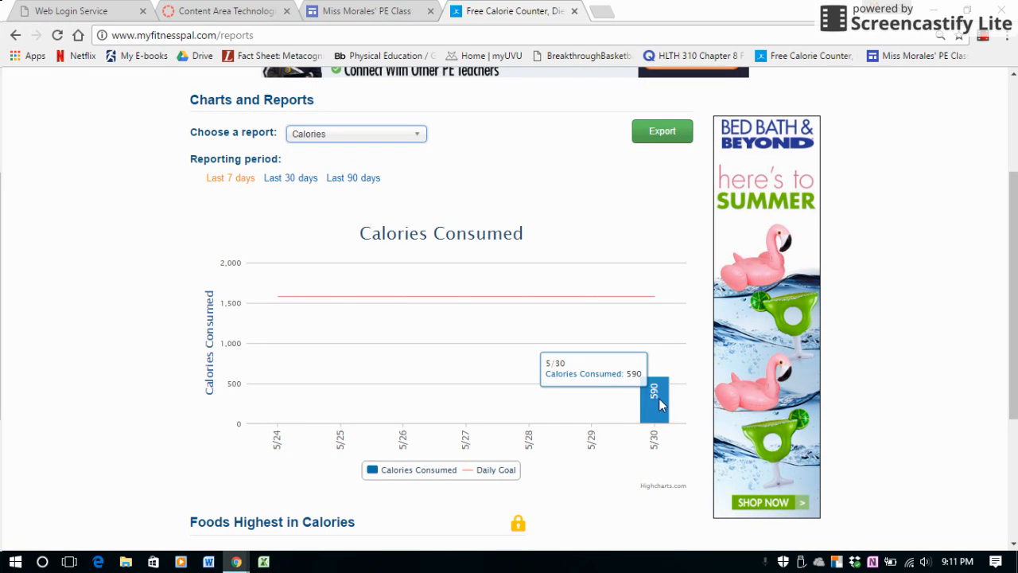
{"action": "mouse_move", "coordinate": [643, 315]}
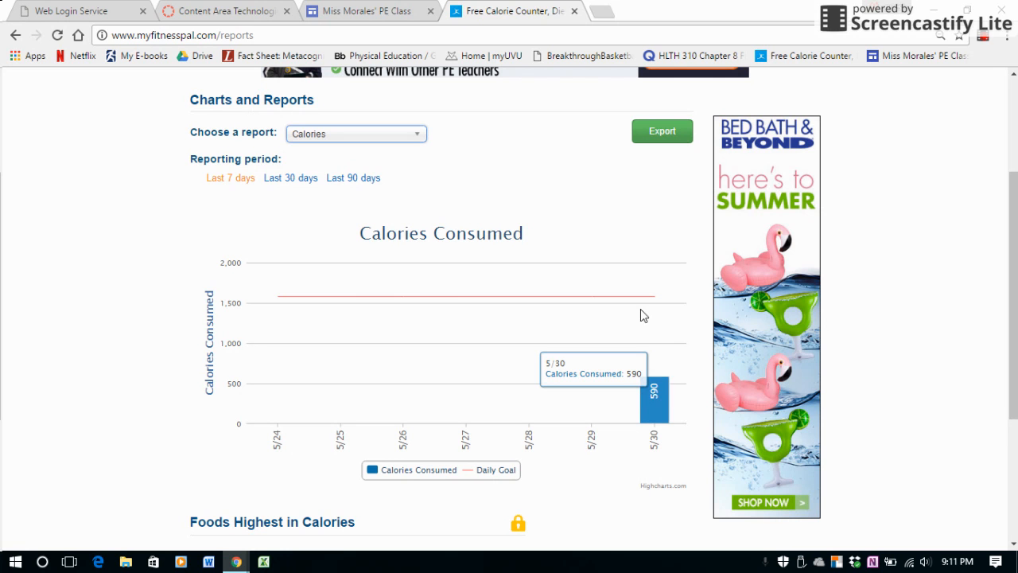
{"action": "mouse_move", "coordinate": [633, 294]}
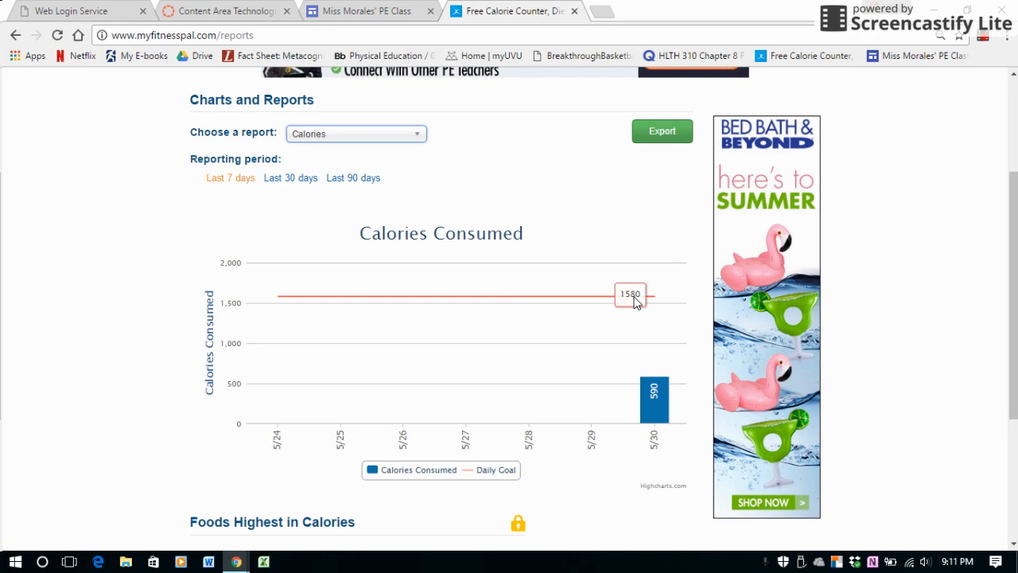
{"action": "mouse_move", "coordinate": [624, 405]}
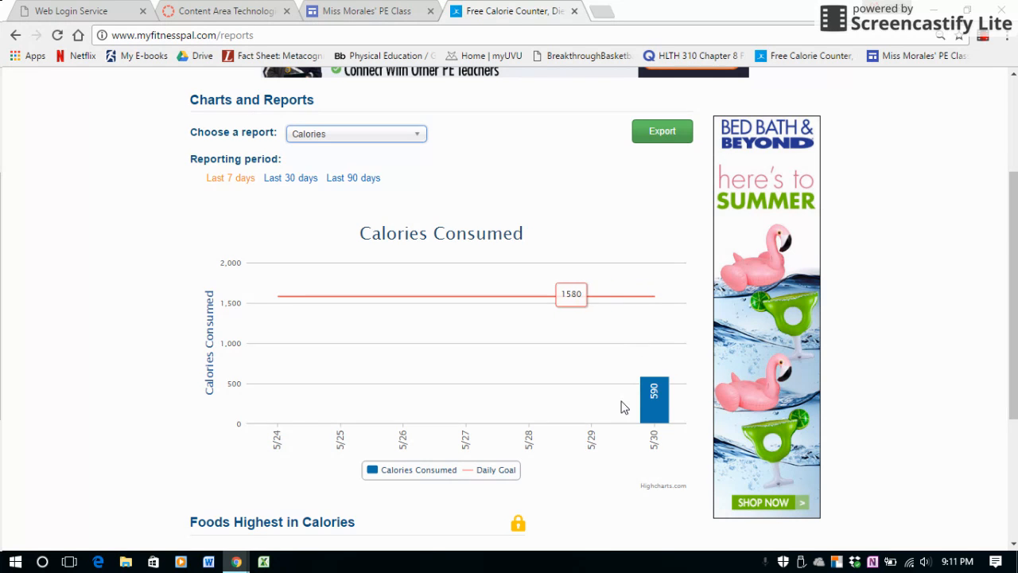
{"action": "scroll", "scroll_direction": "down", "scroll_amount": 3}
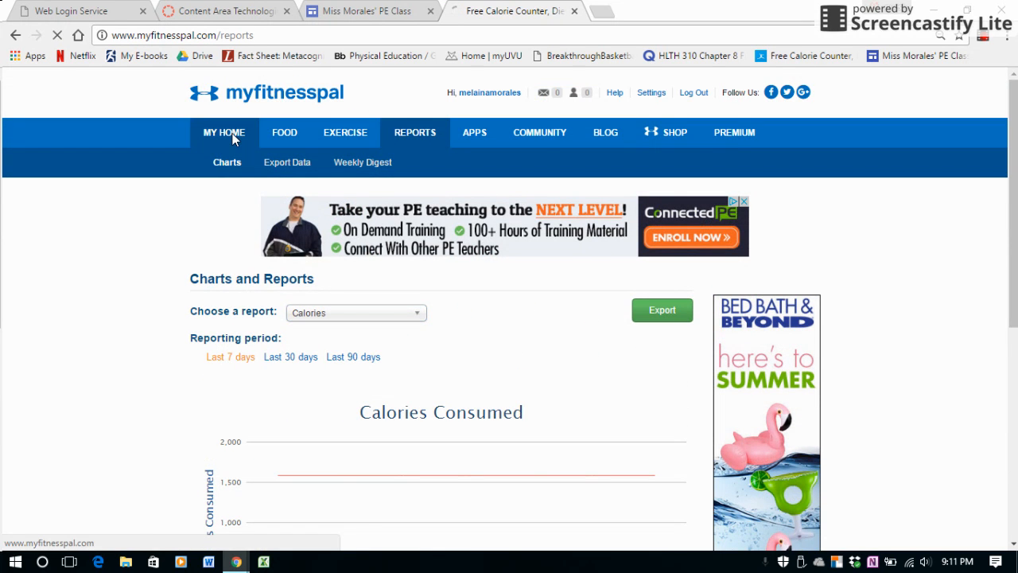
{"action": "left_click", "coordinate": [223, 132]}
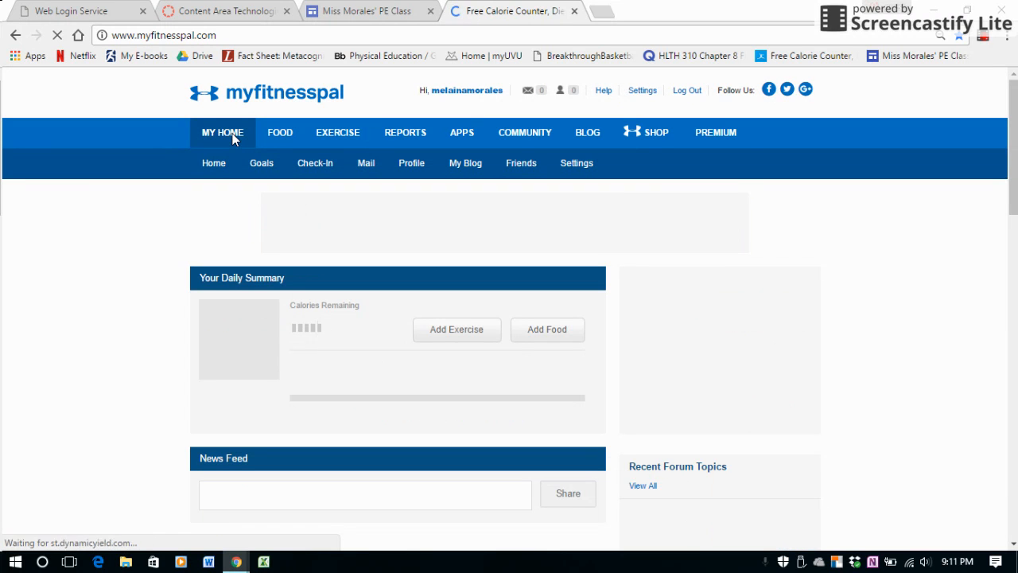